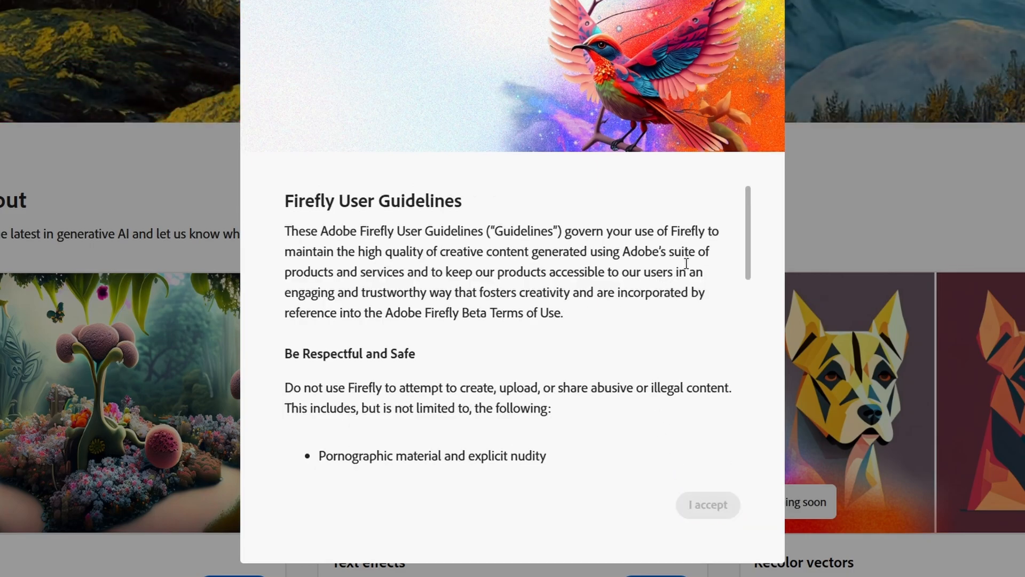
Accept the Firefly User Guidelines to reach the home page
left_click(707, 504)
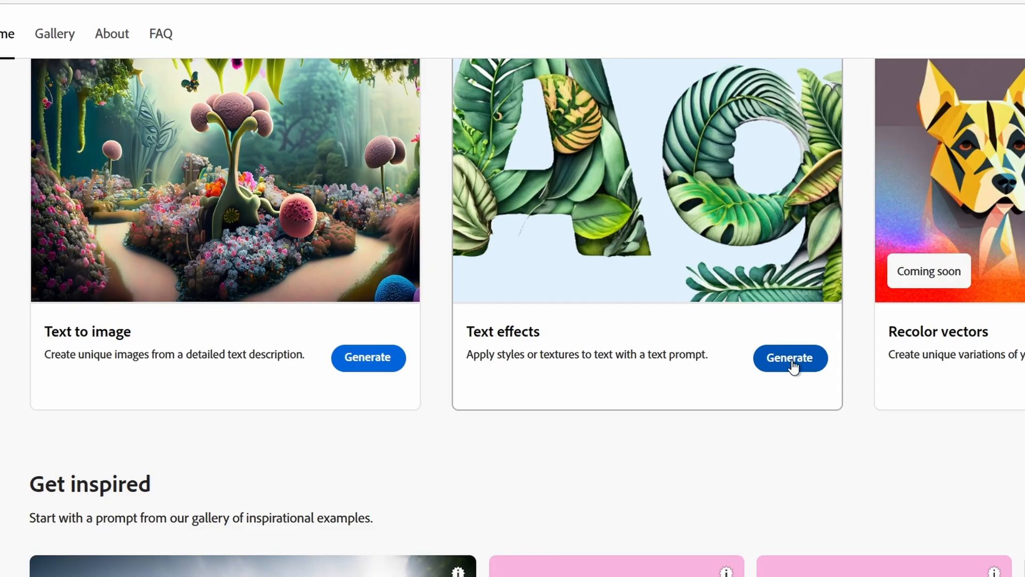
Generate 'Firefly' in Text effects with the 'freezing cold snowy' prompt
left_click(789, 358)
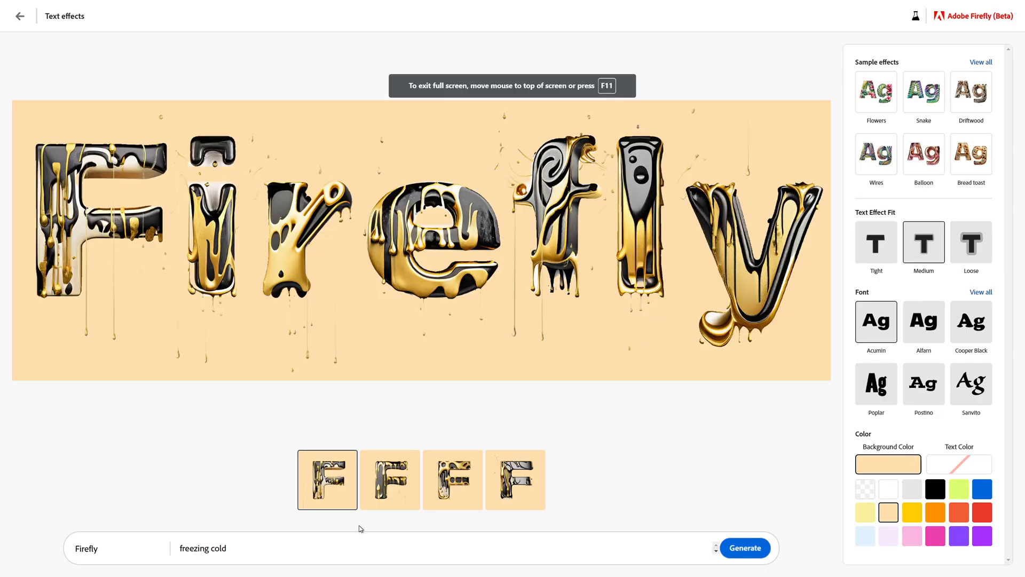
type("snowy")
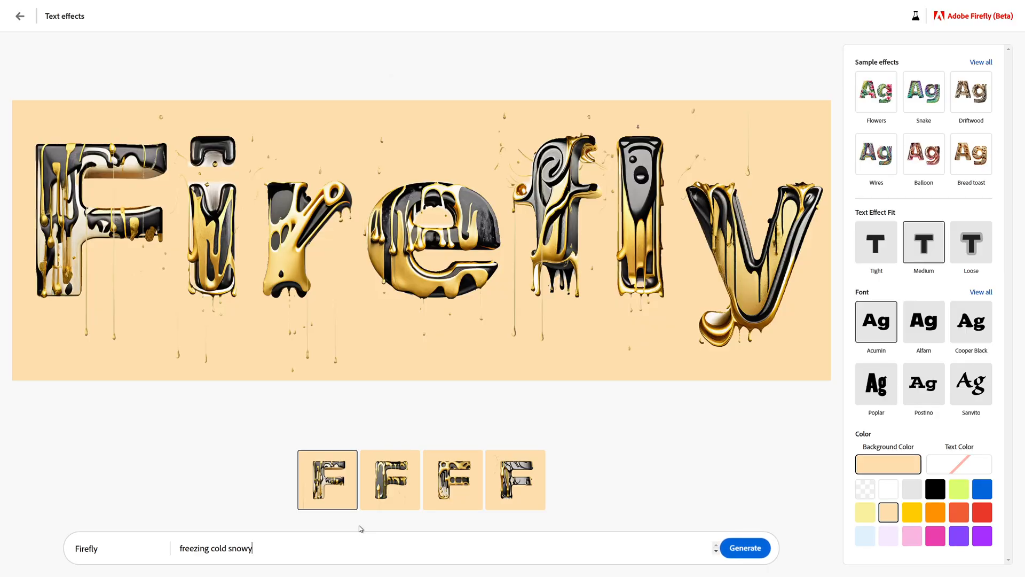
left_click(744, 548)
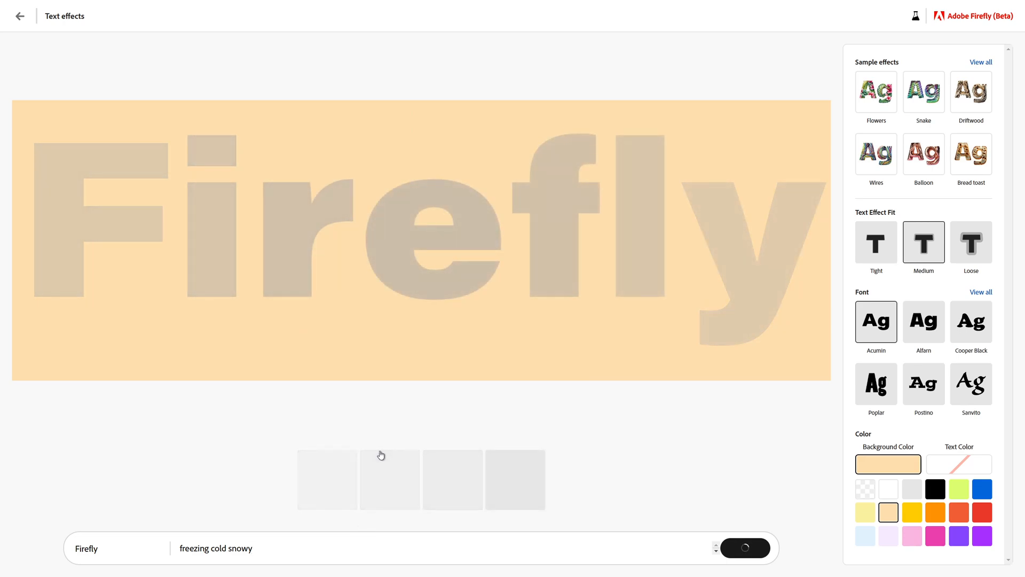
mouse_move(617, 492)
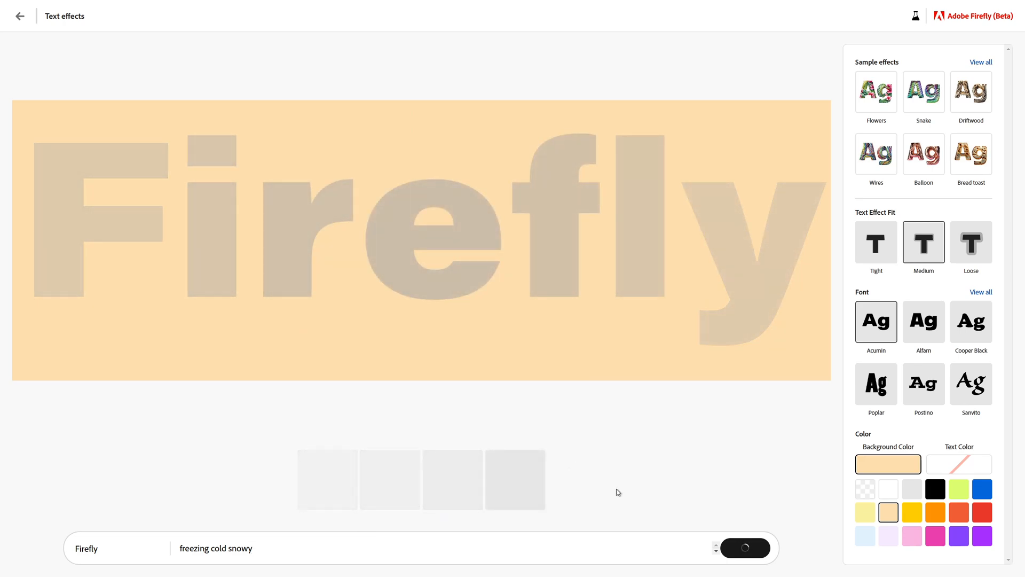
Preview the fourth, third and second frosty variations on the word
left_click(743, 548)
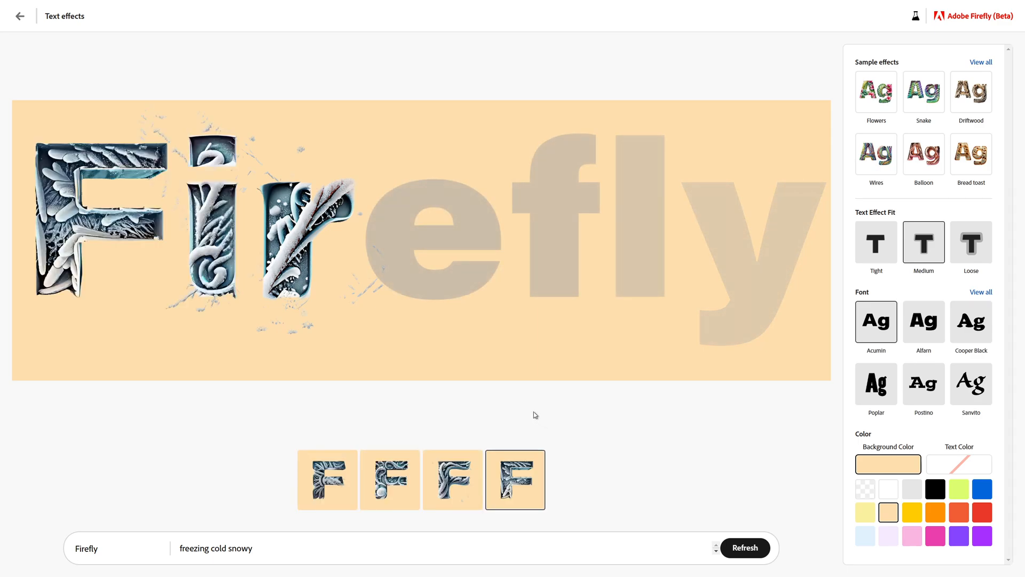
left_click(452, 479)
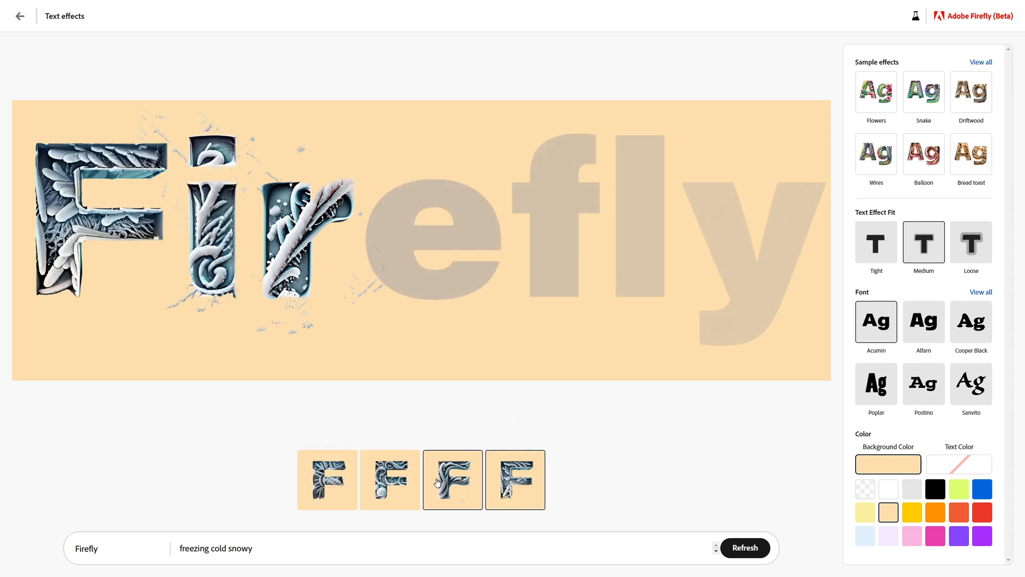
left_click(390, 479)
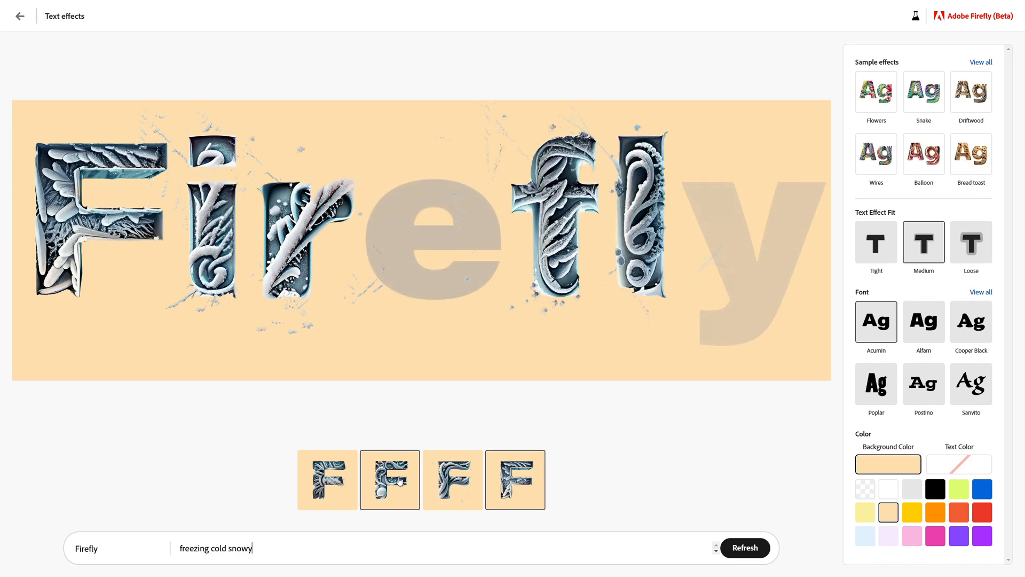
left_click(390, 479)
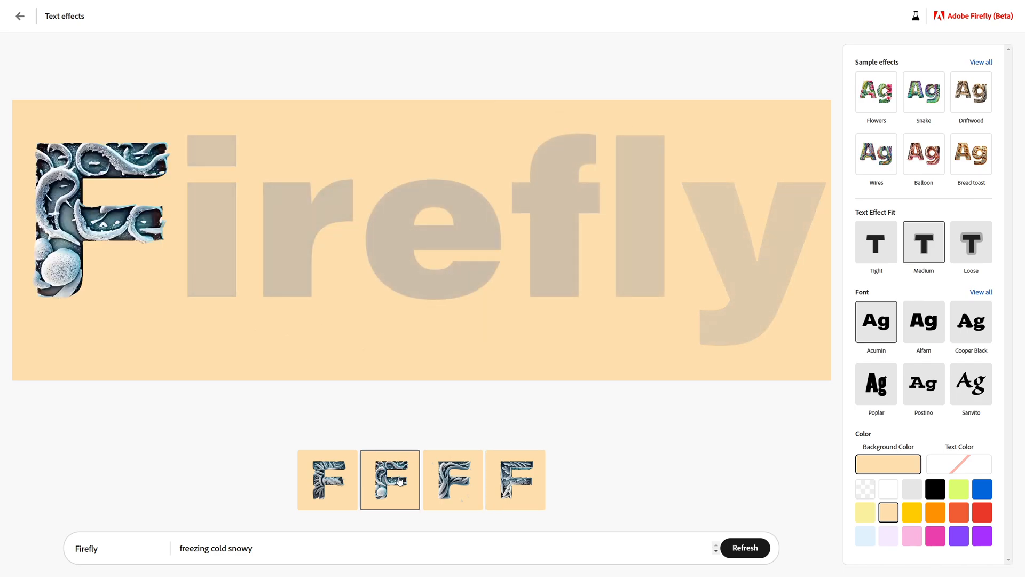
mouse_move(732, 377)
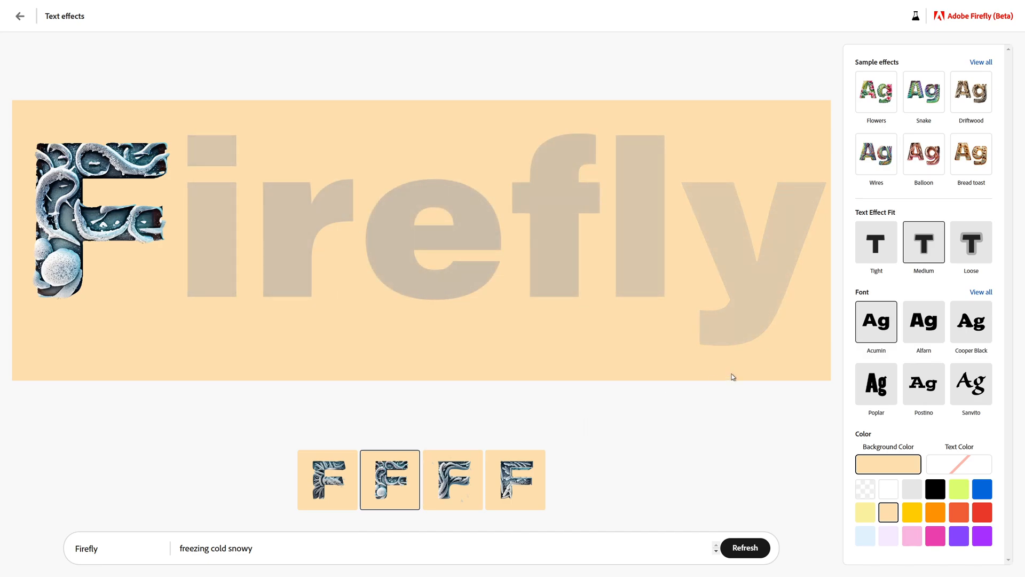
mouse_move(850, 255)
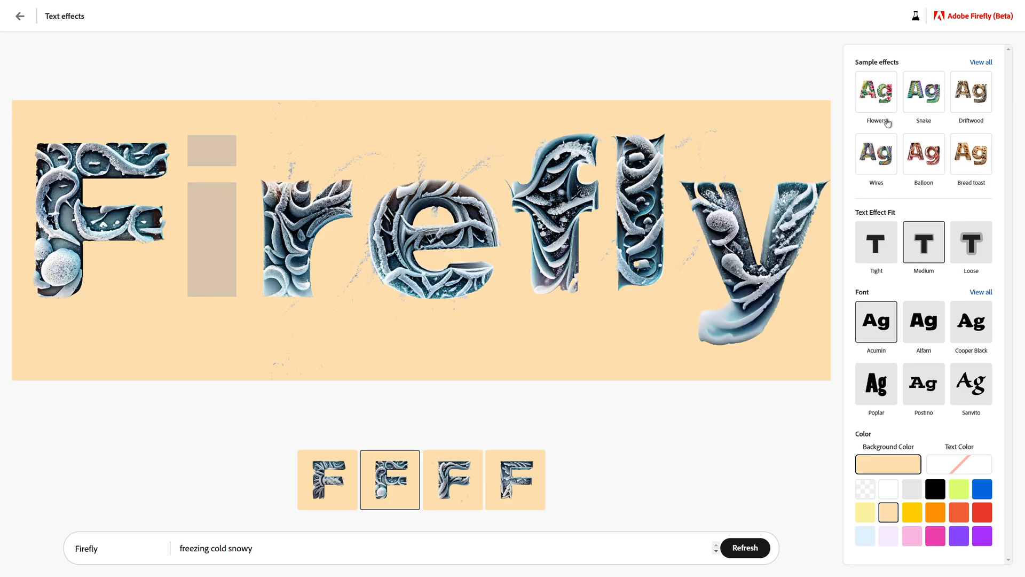
mouse_move(915, 103)
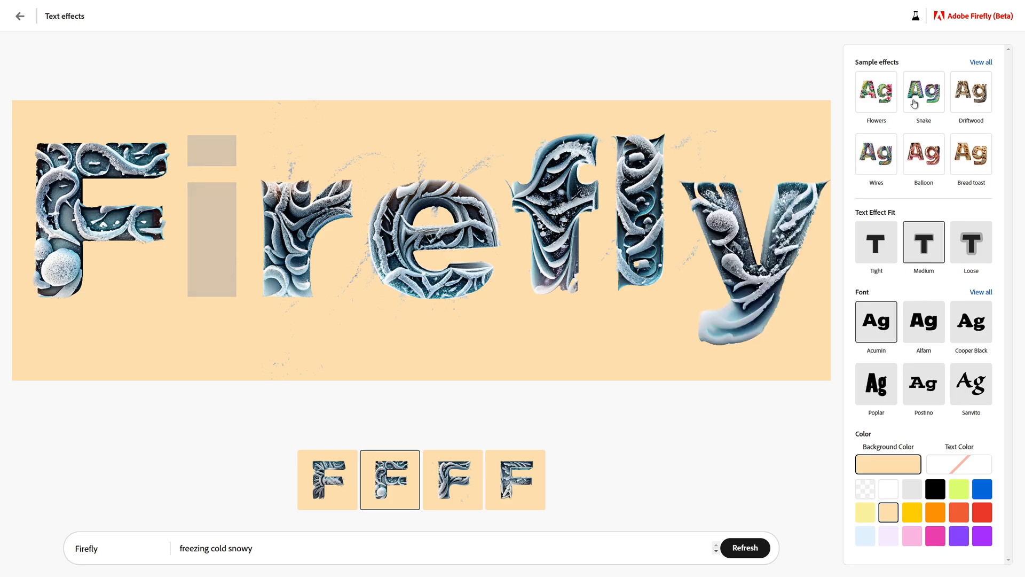
Apply the Snake sample effect for holographic snakeskin scales, then edit the prompt
left_click(923, 93)
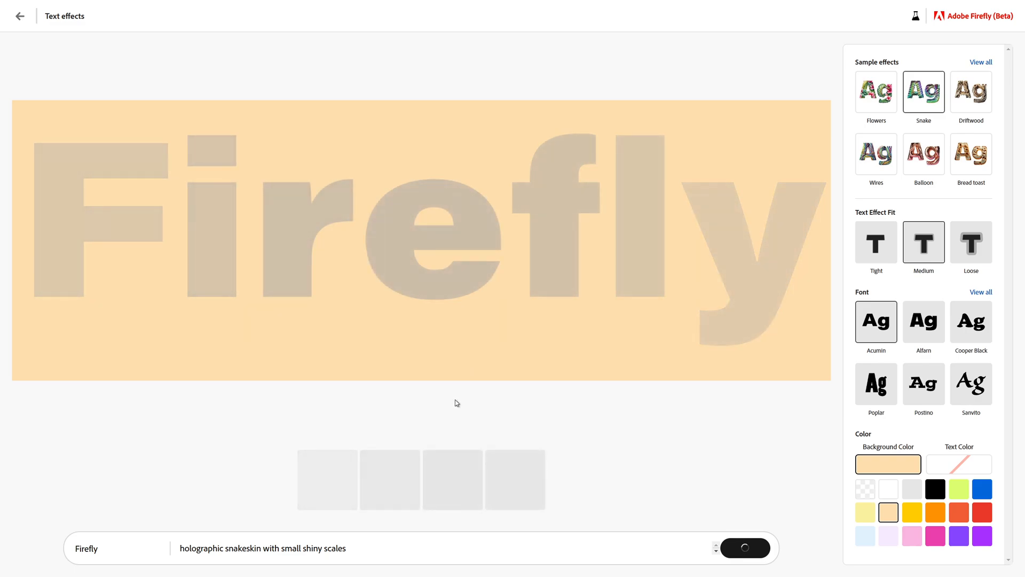
mouse_move(367, 542)
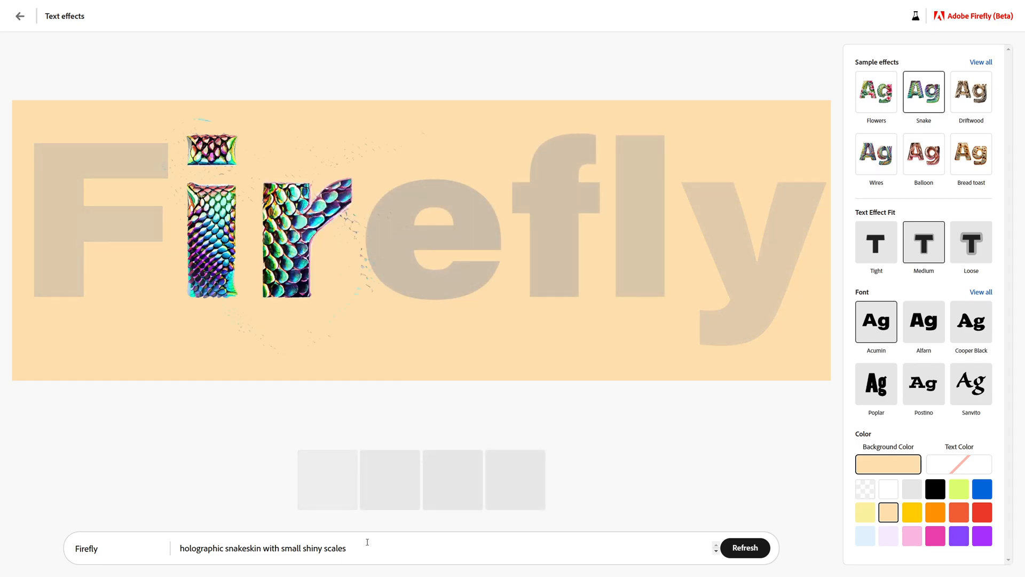
left_click(744, 548)
type("roasted sand")
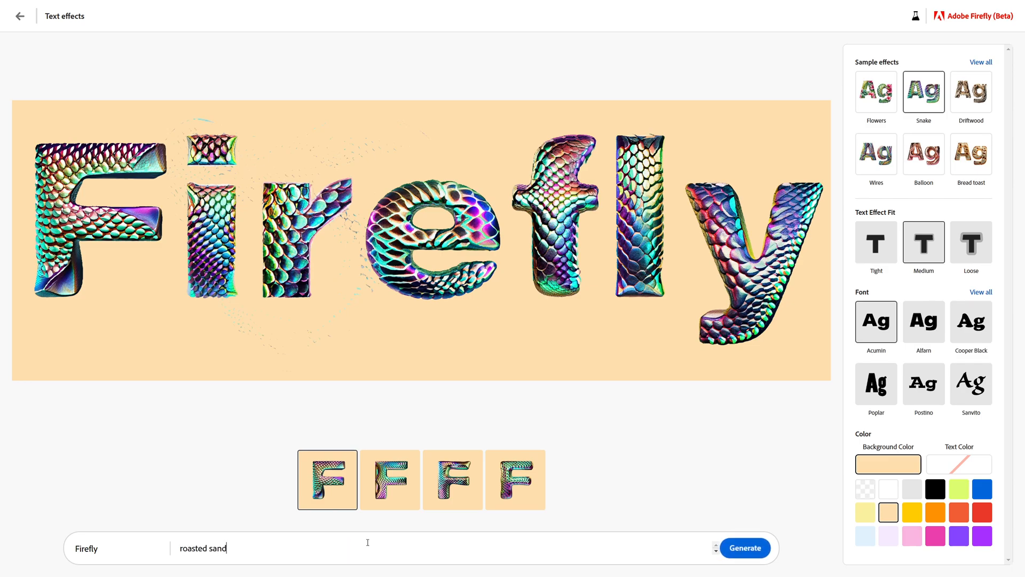
Generate the toasted-bread texture from the 'roasted sandwitch' prompt
left_click(744, 547)
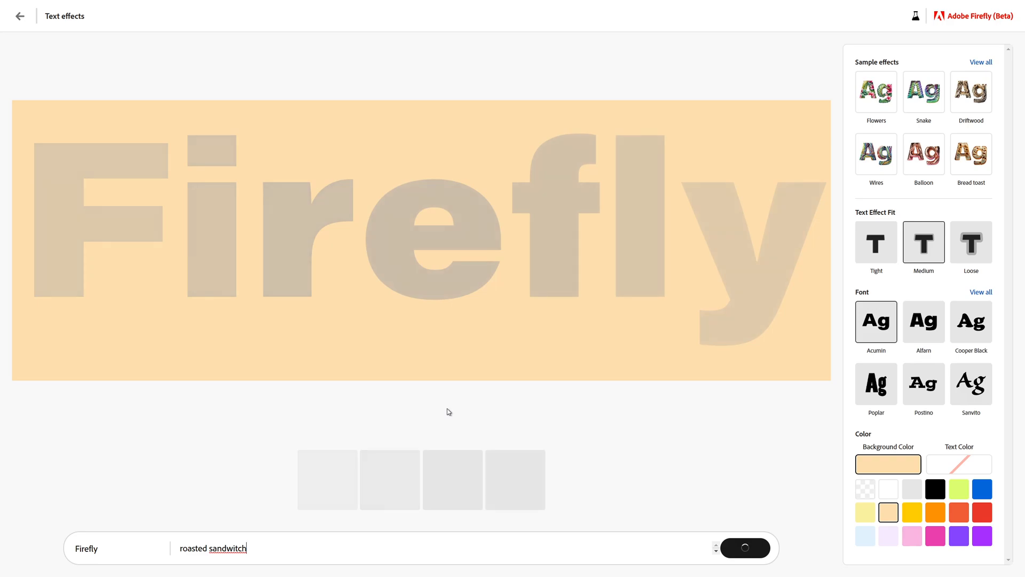
left_click(744, 548)
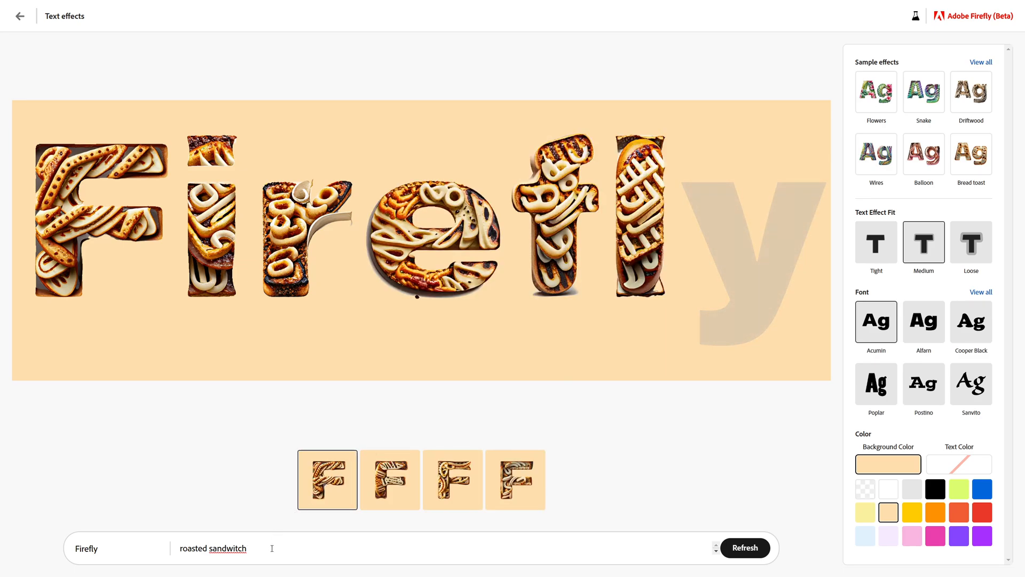
Generate a cheesy 'hot dripping pizza' texture on the Firefly letters
type("pizza")
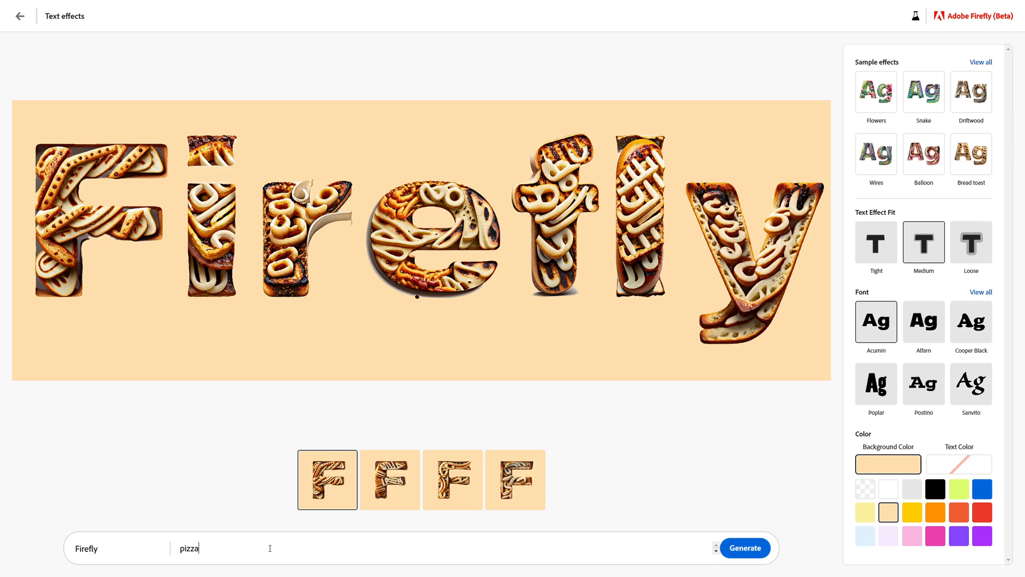
type("hot p")
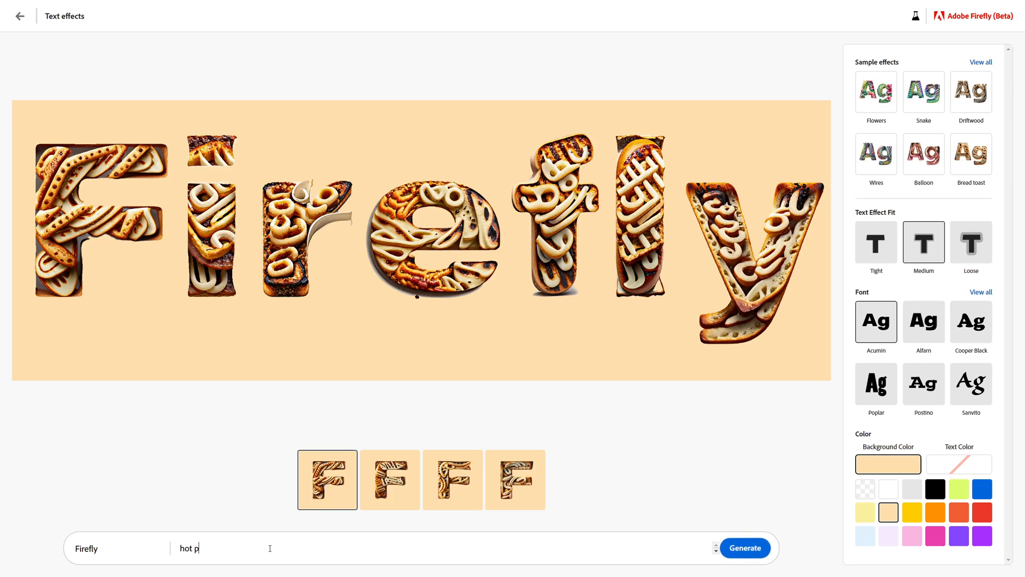
type("dripping pizza")
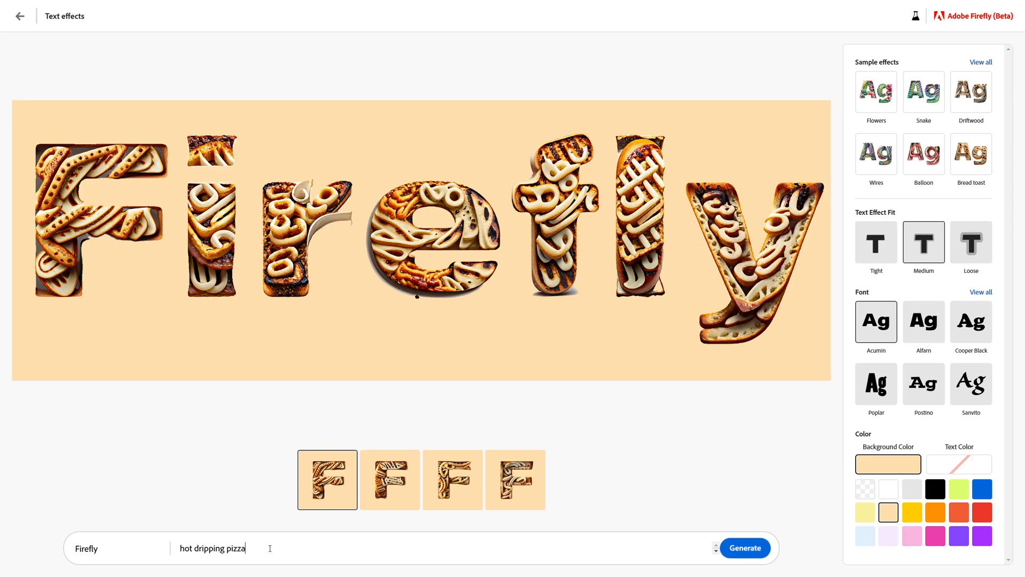
left_click(744, 547)
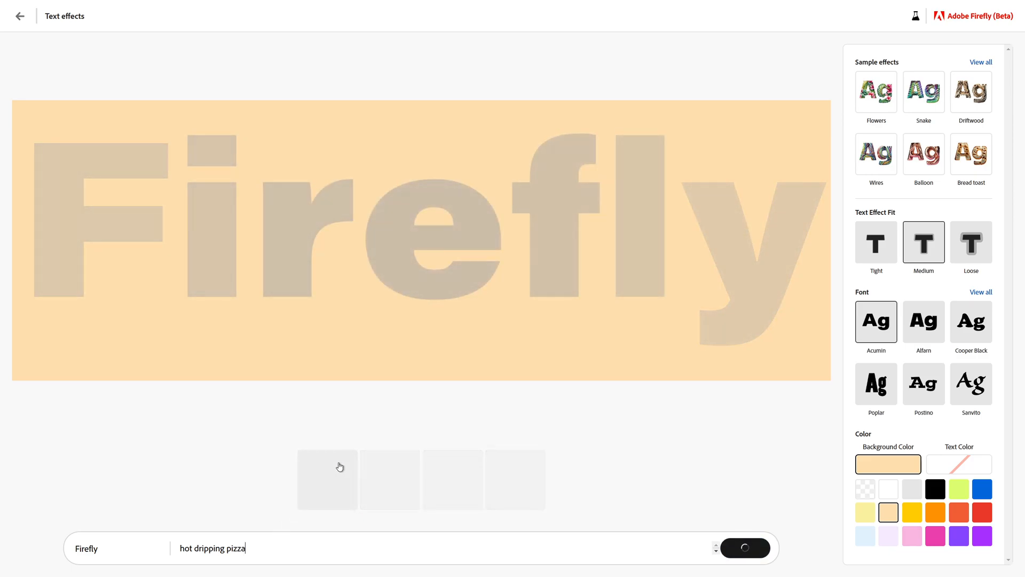
mouse_move(498, 399)
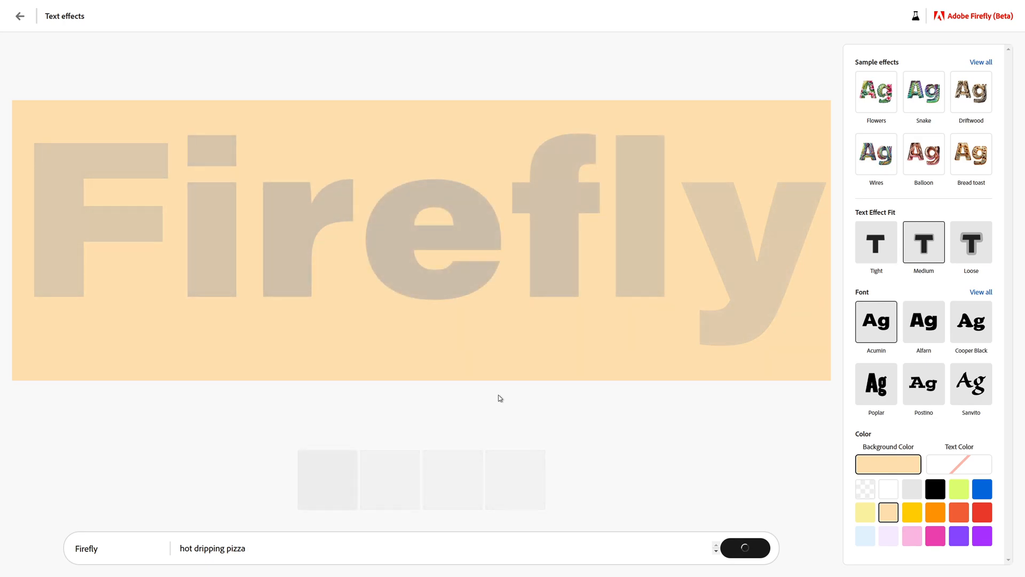
left_click(744, 548)
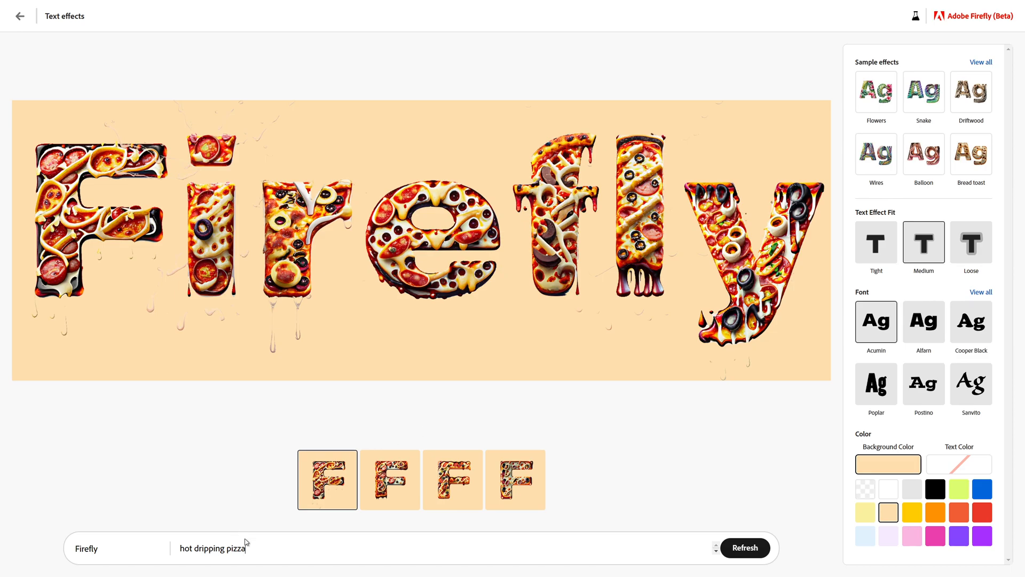
Replace the prompt with 'burning hot fire' and generate the flaming variations
double_click(212, 548)
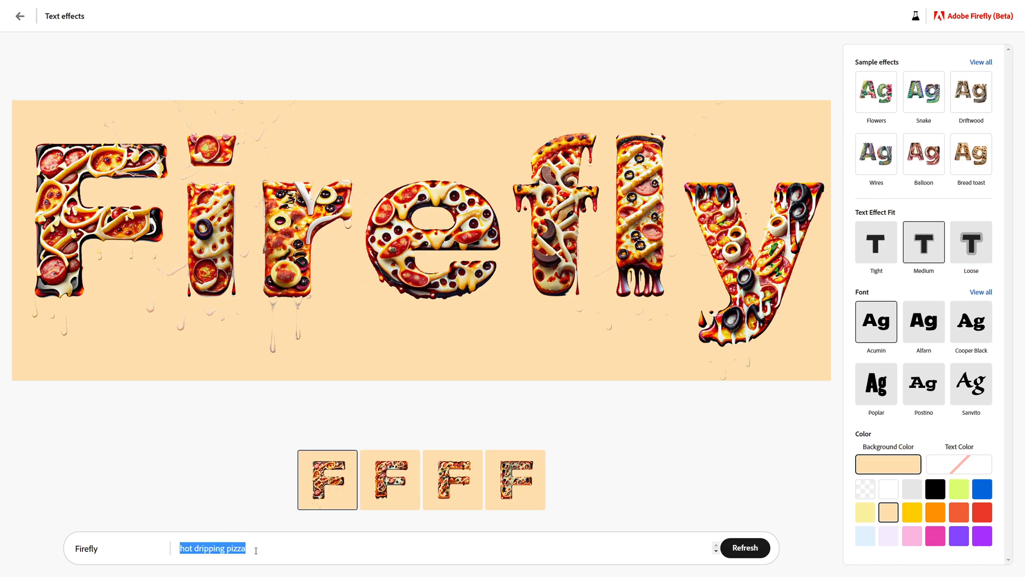
type("burning")
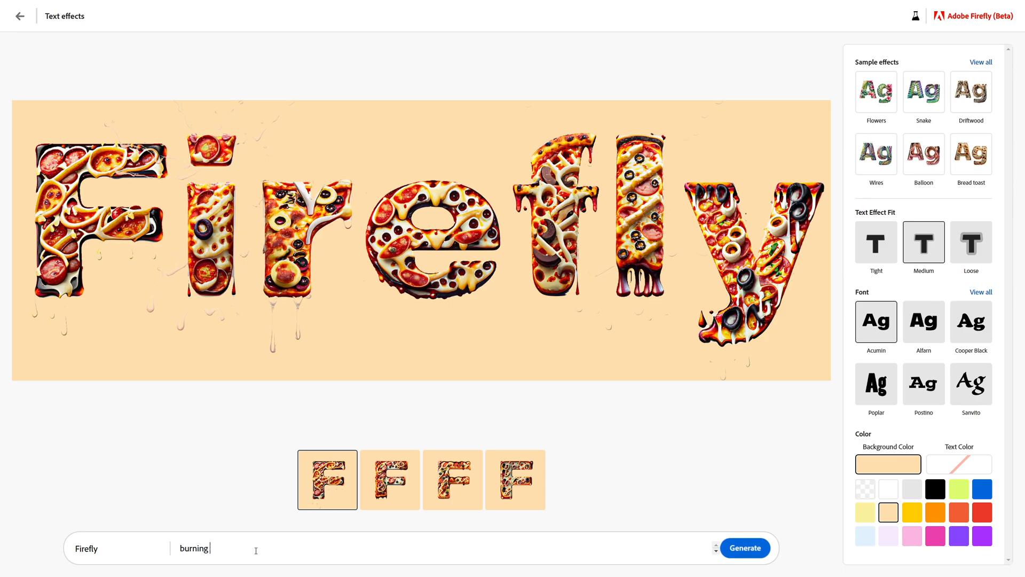
type("hot")
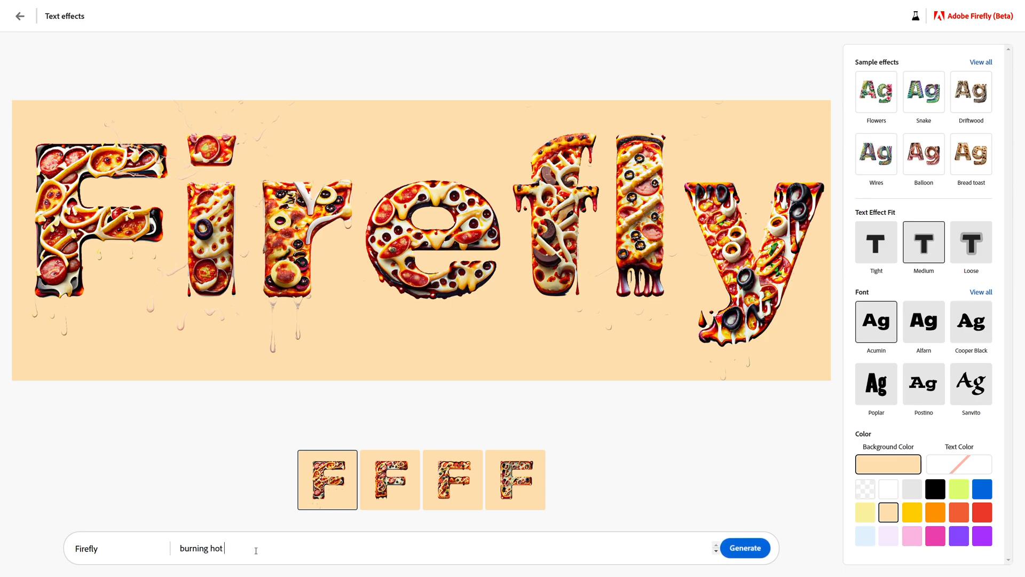
type("f")
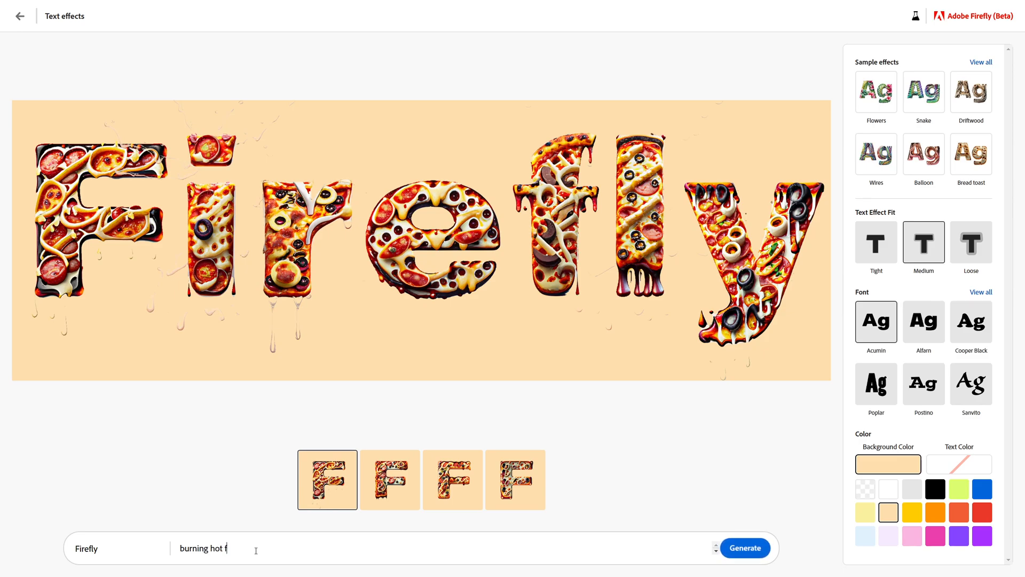
left_click(744, 548)
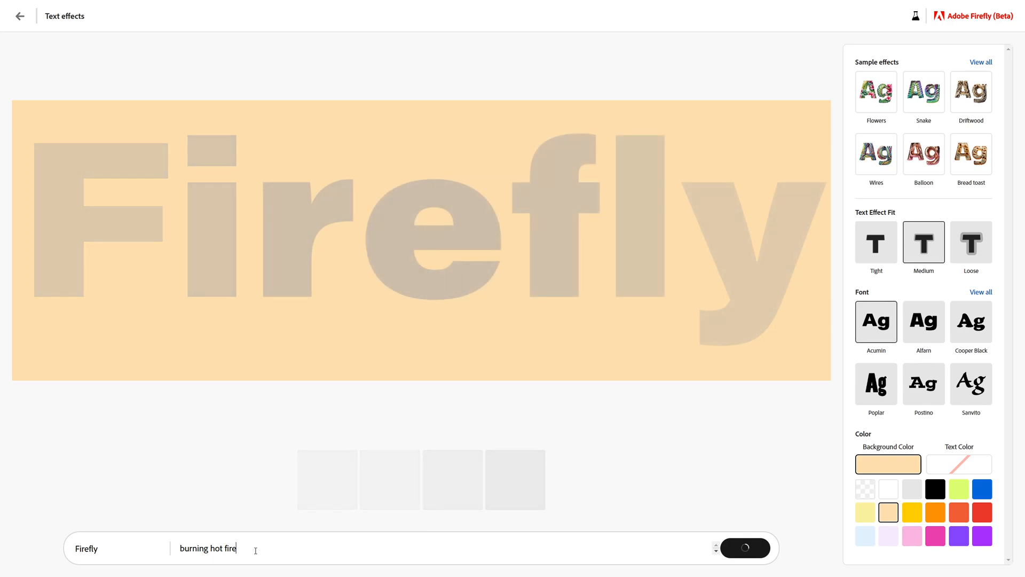
left_click(744, 547)
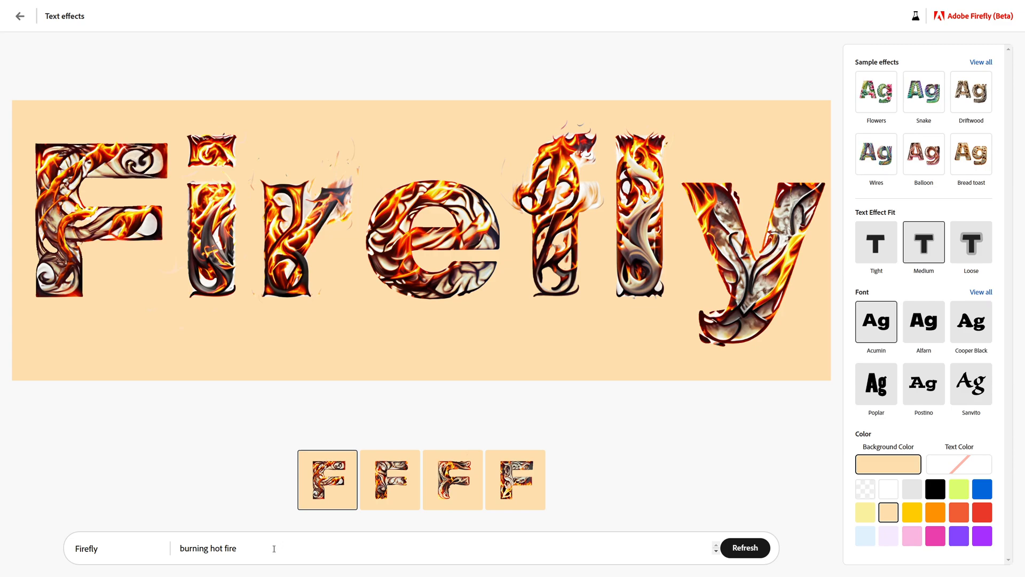
Enter a 'tree leaves' prompt with the Sanvito font, raising the Content Credentials notice
type("tree leaves")
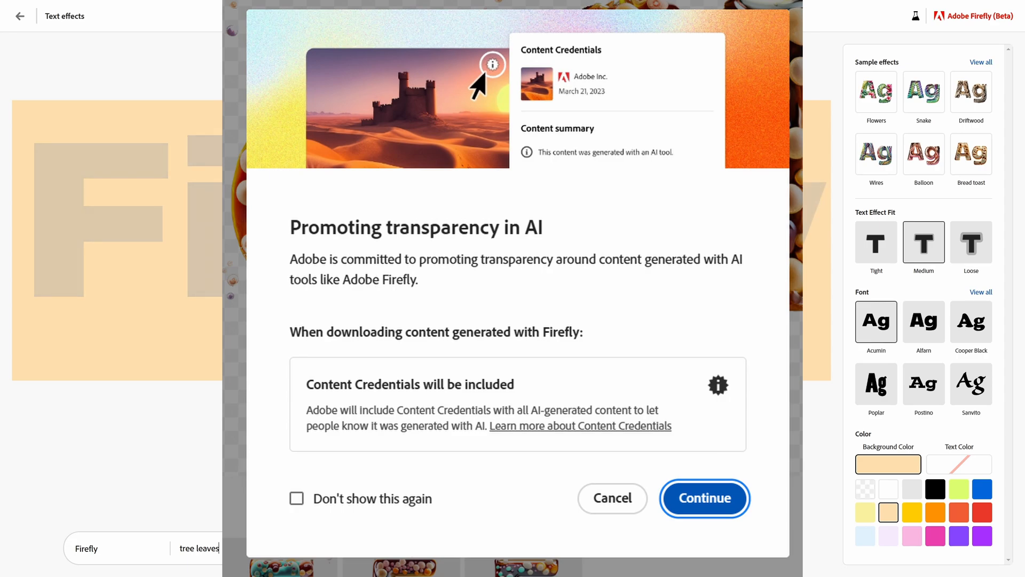
mouse_move(960, 385)
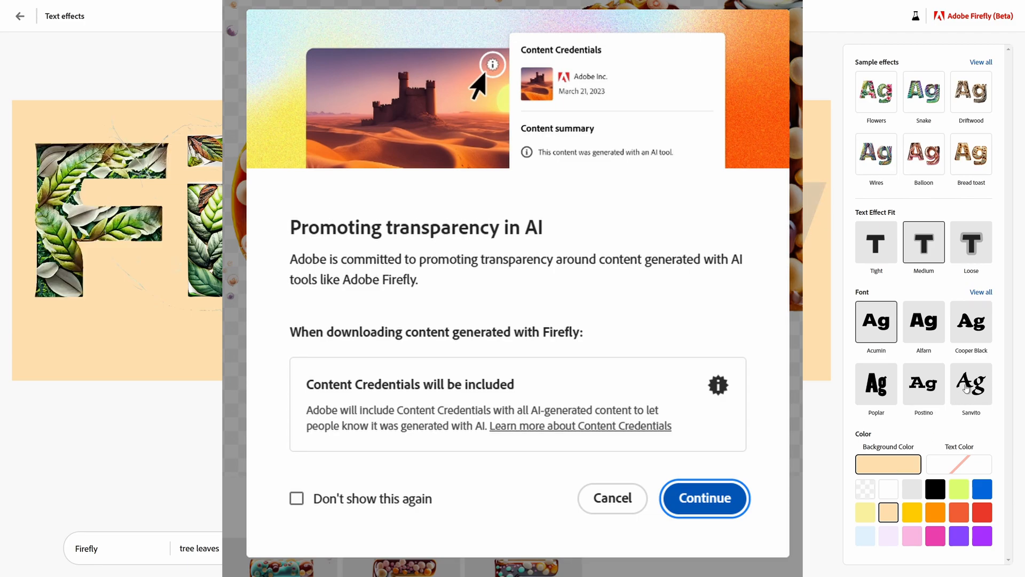
left_click(971, 384)
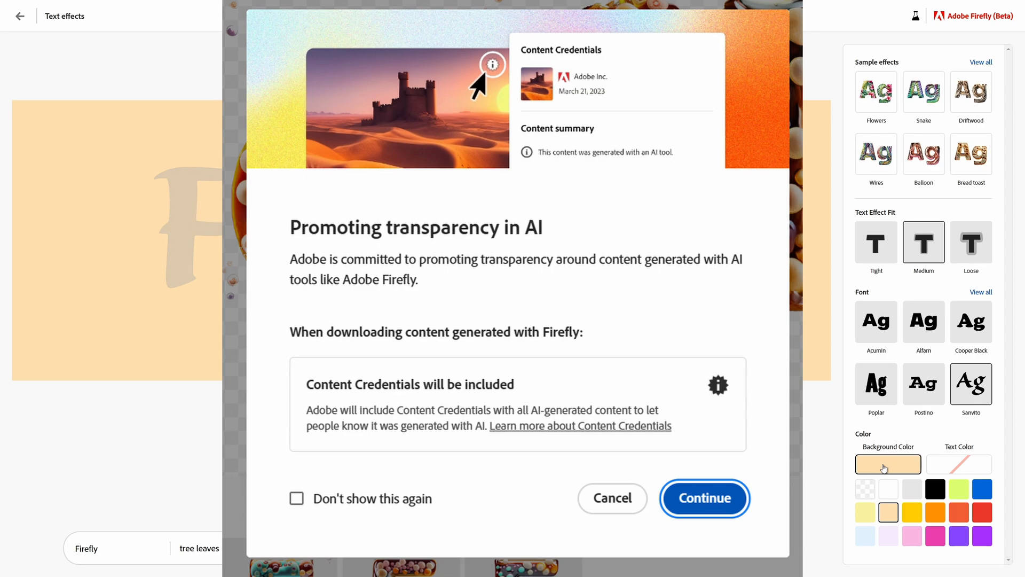
Continue past the Content Credentials notice and set a white background color
left_click(705, 498)
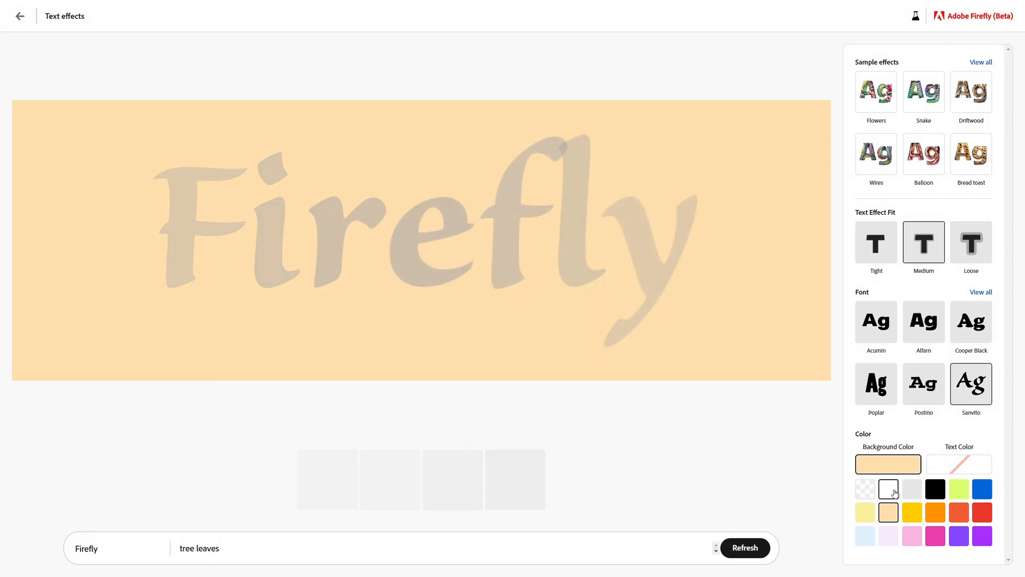
left_click(888, 489)
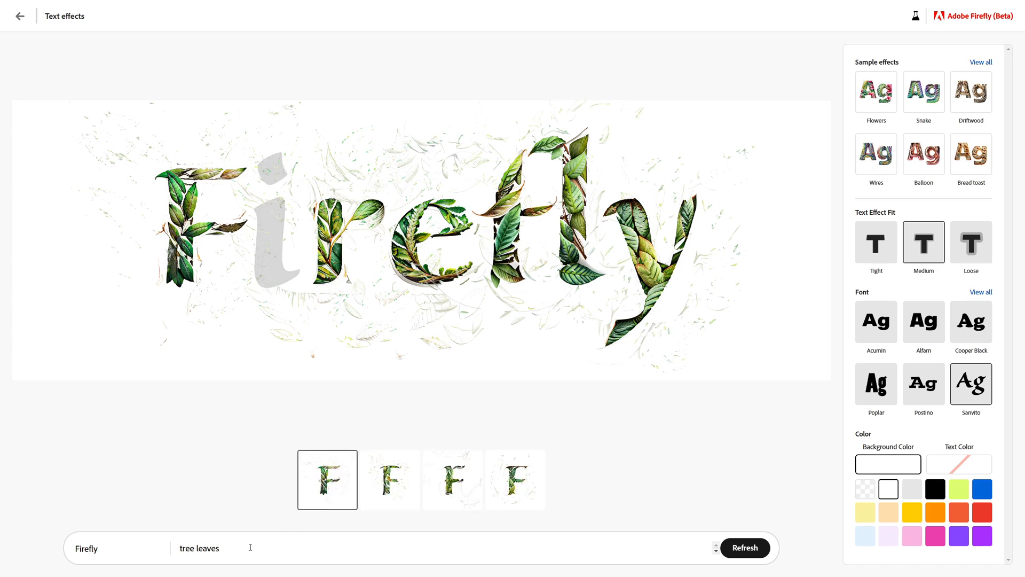
Replace 'tree leaves' with 'pop culture' and generate the ornate colourful lettering
double_click(199, 548)
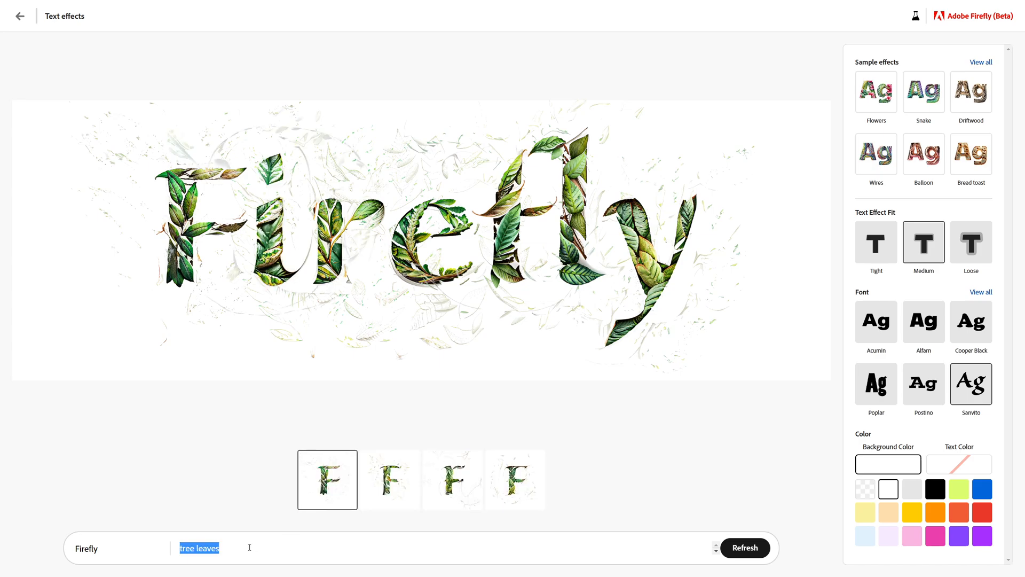
type("pop cul")
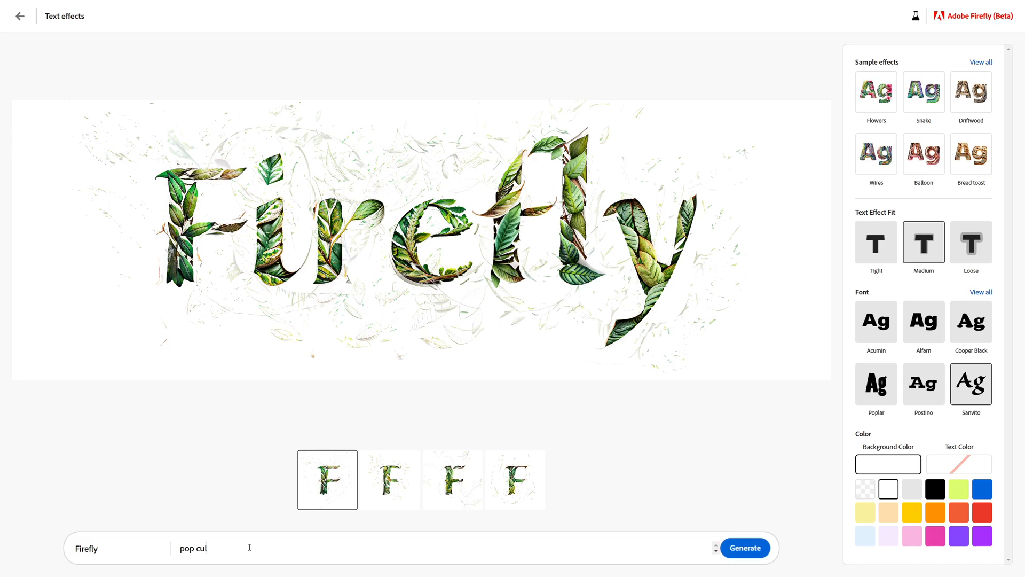
left_click(744, 548)
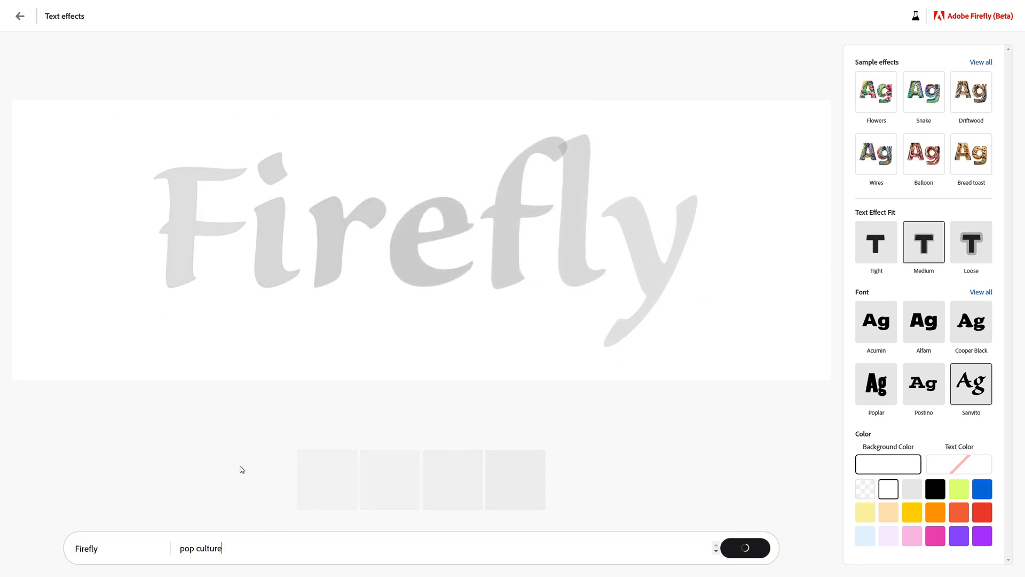
mouse_move(231, 535)
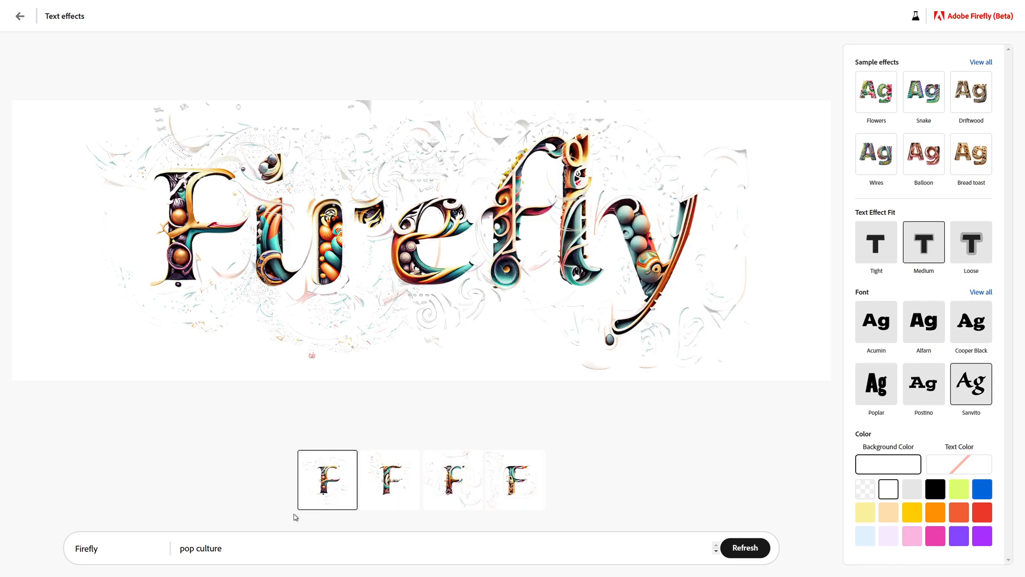
double_click(201, 548)
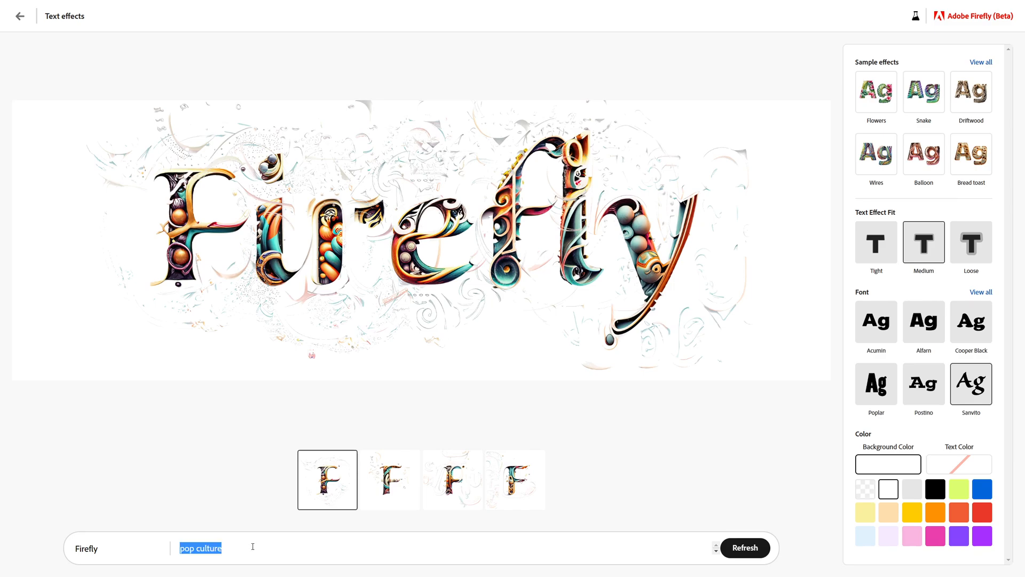
Generate the lettering with the 'rounded water drops' prompt
type("rounded water drops")
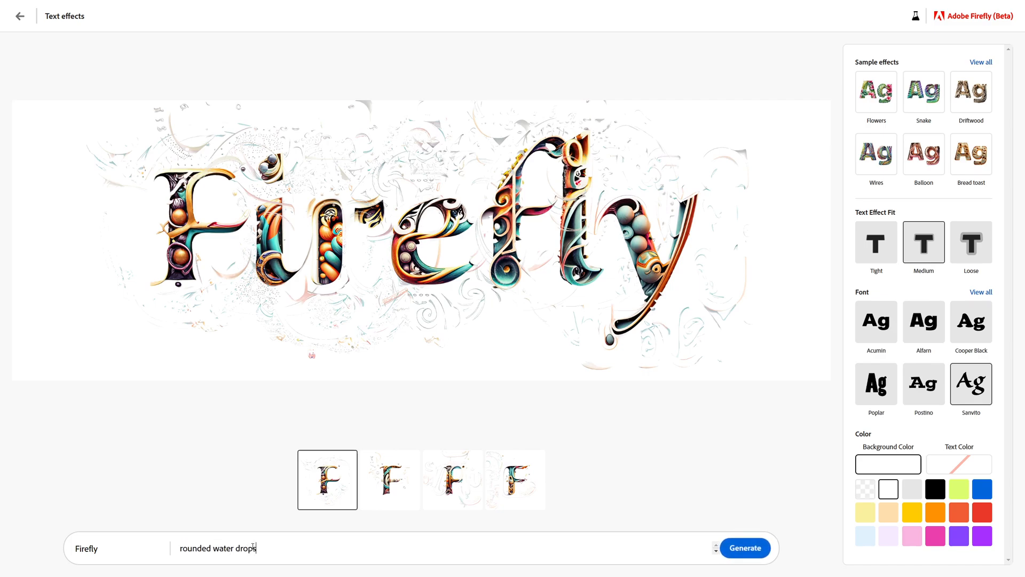
left_click(744, 548)
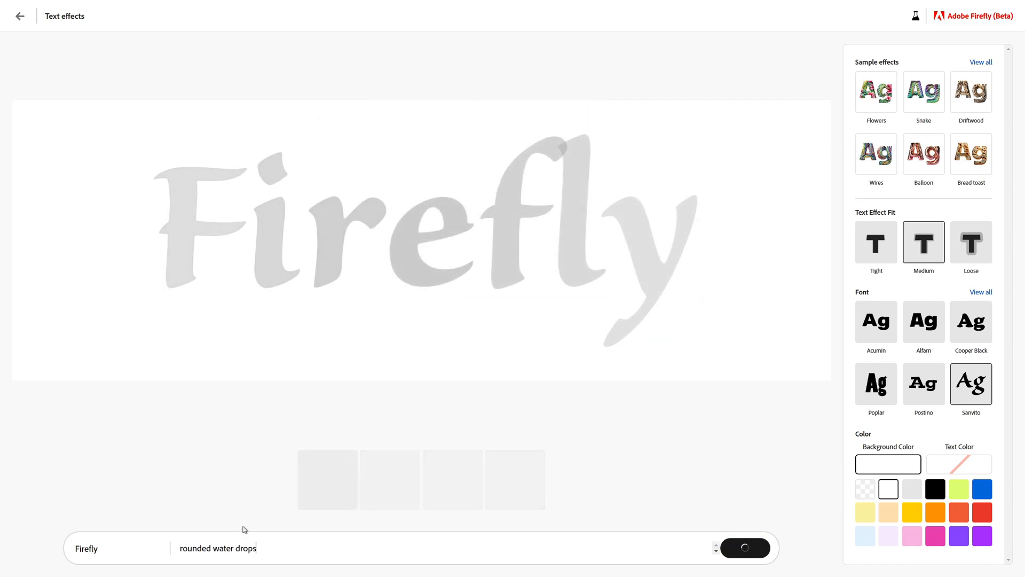
mouse_move(255, 472)
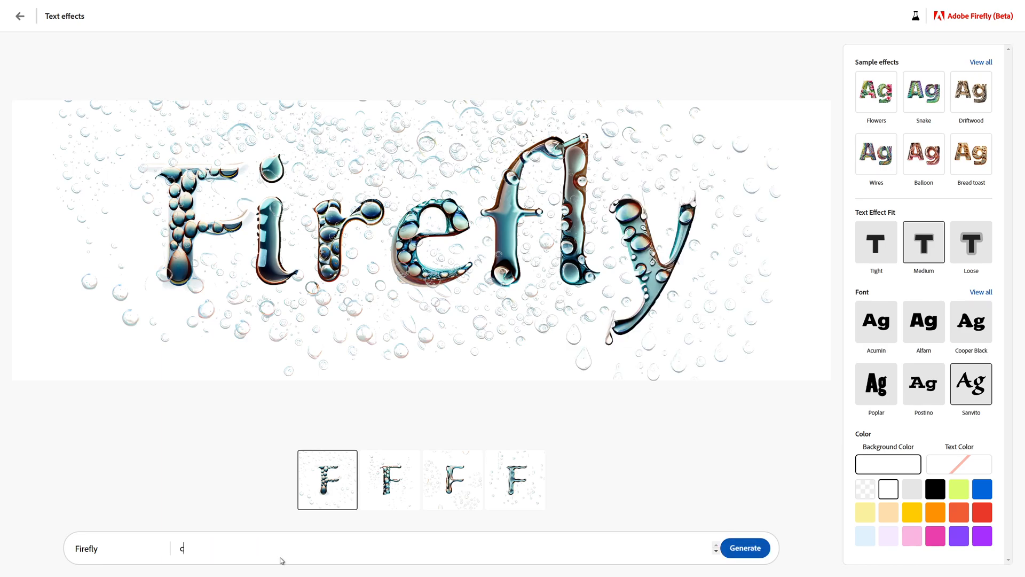
Generate flowing, splashing water lettering from the prompt 'connected water stream'
type("connected water")
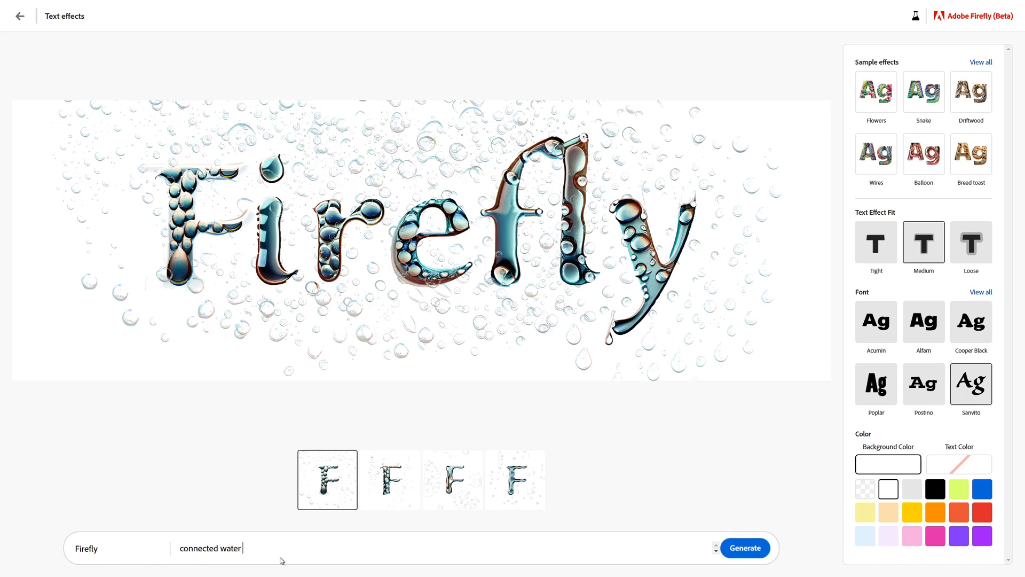
left_click(744, 548)
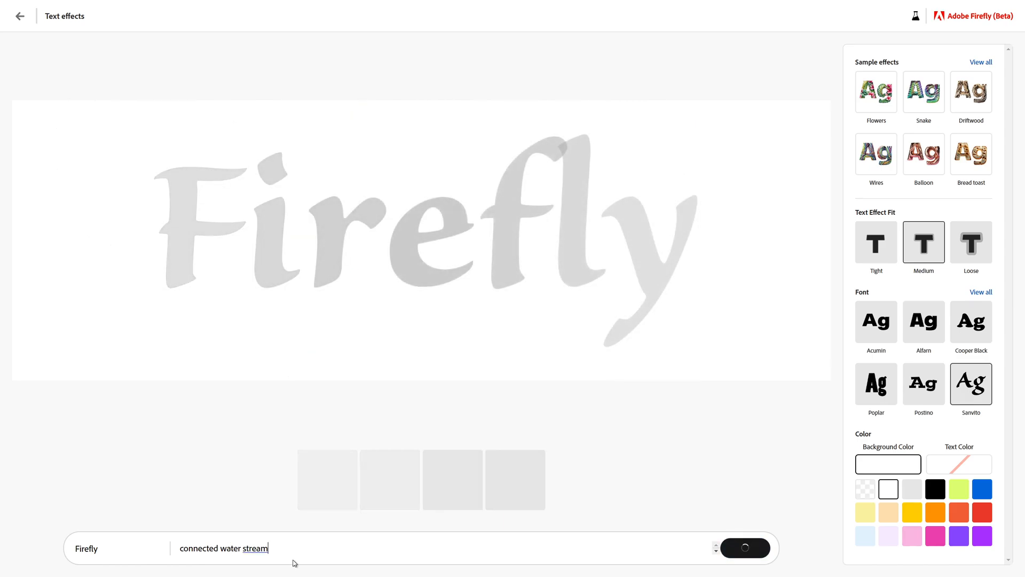
mouse_move(454, 456)
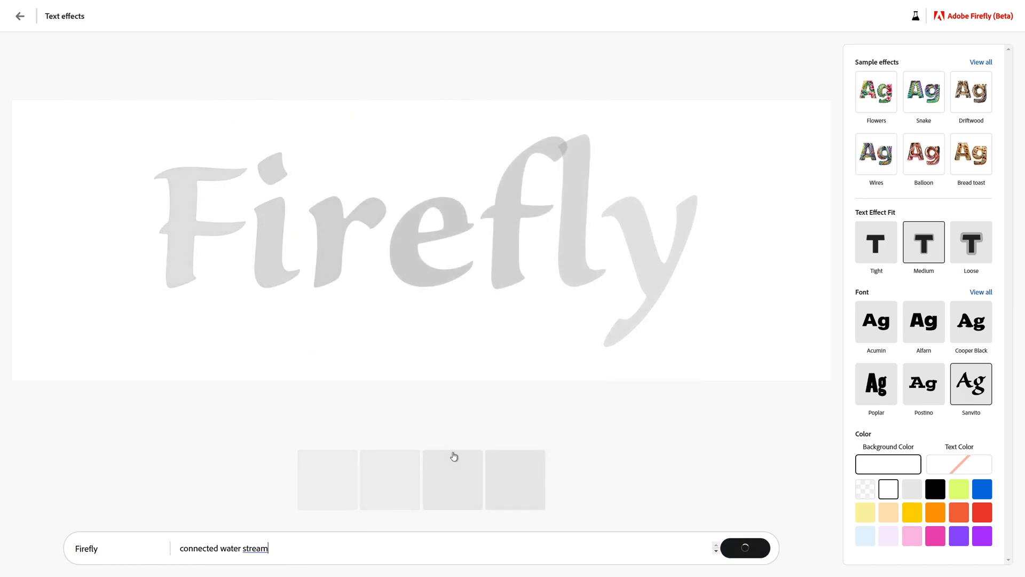
mouse_move(411, 409)
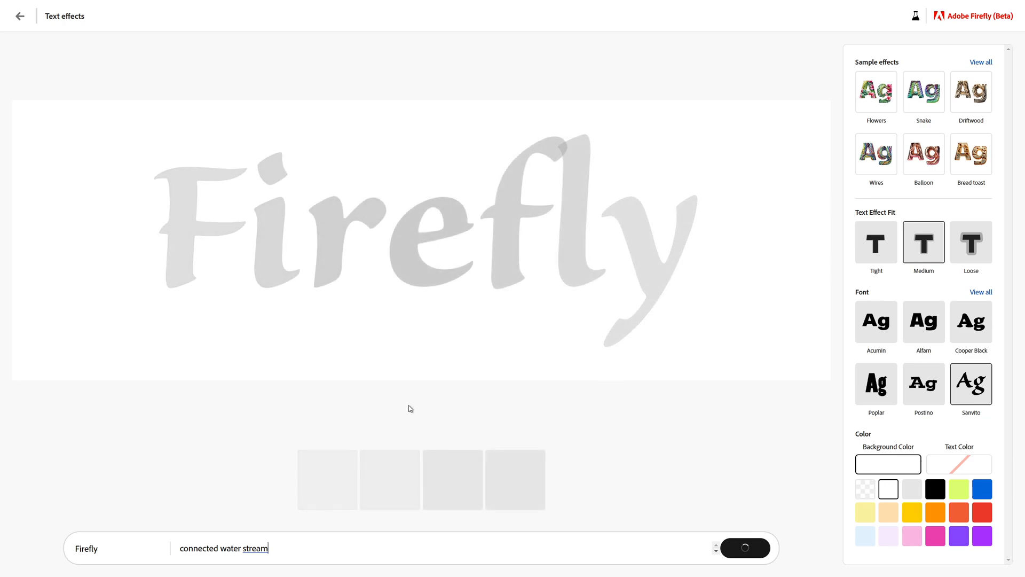
left_click(744, 547)
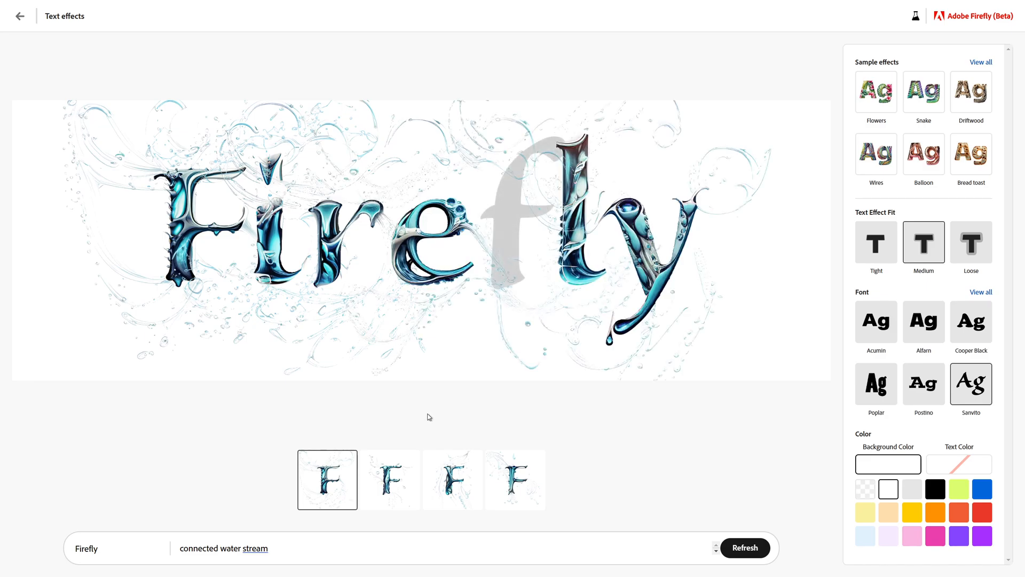
left_click(389, 479)
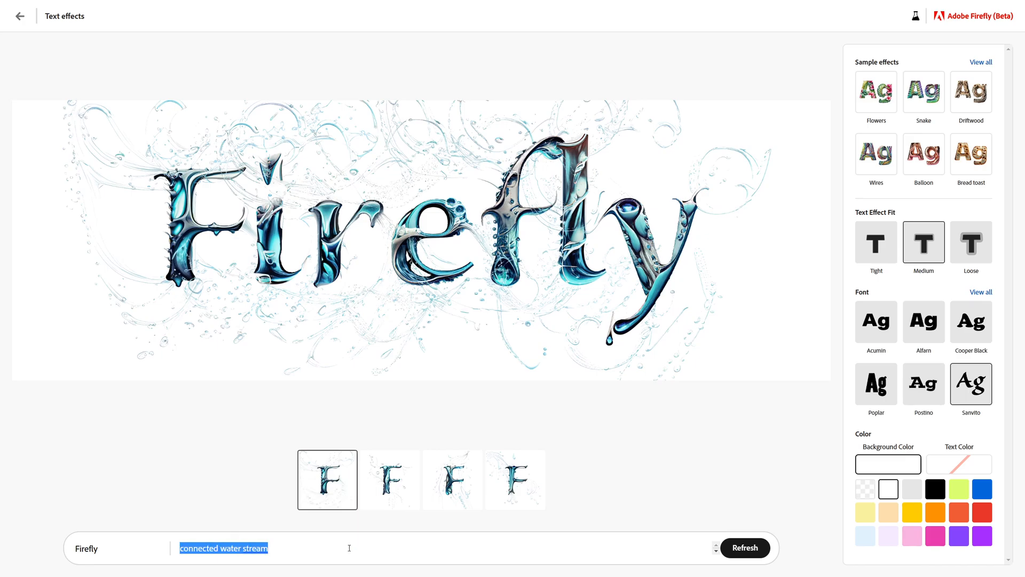
Generate 'funny skeleton posture' lettering, try black and orange backgrounds, keep white and the third variation
type("skeleton posture")
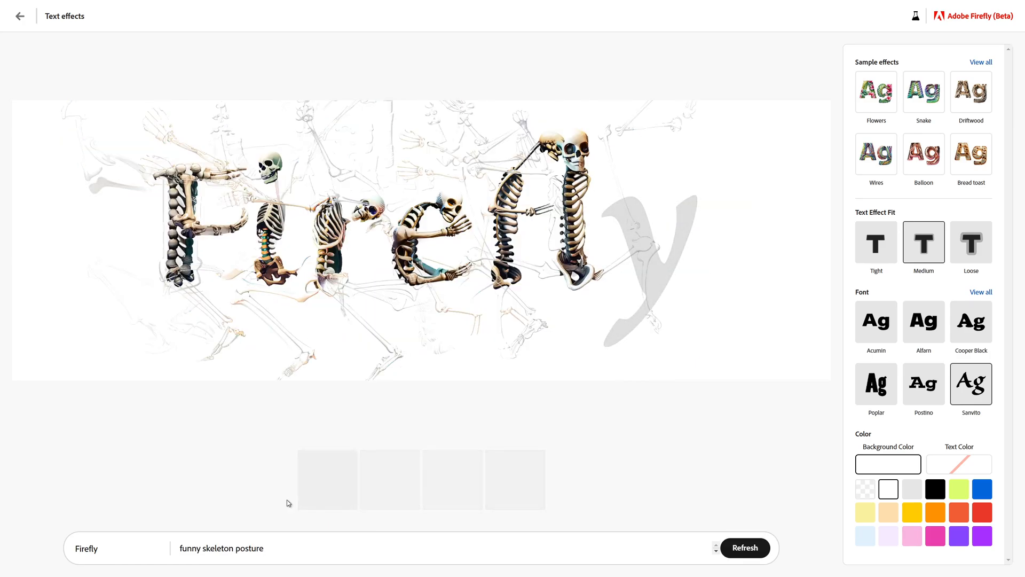
mouse_move(846, 500)
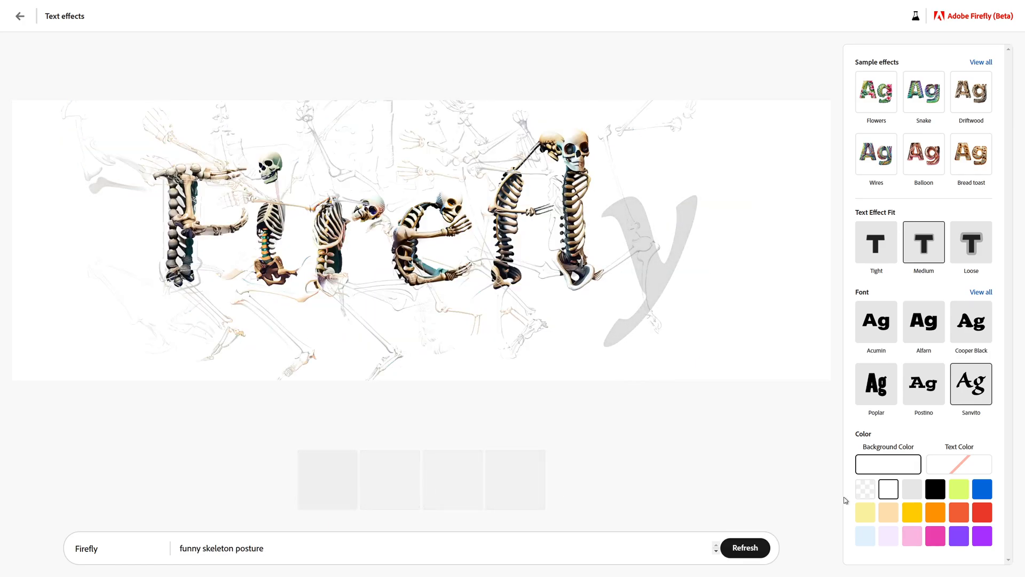
left_click(935, 489)
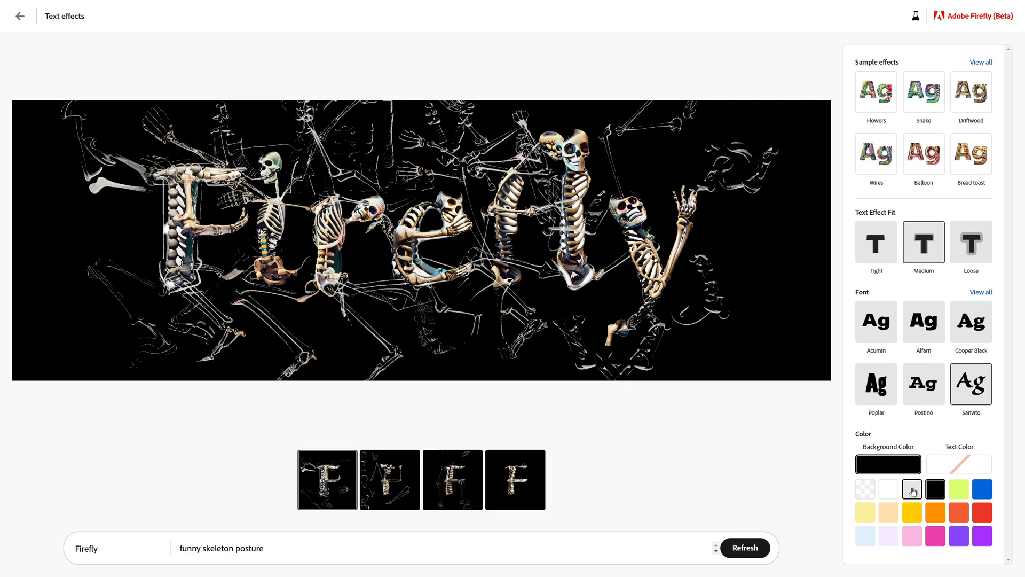
left_click(958, 513)
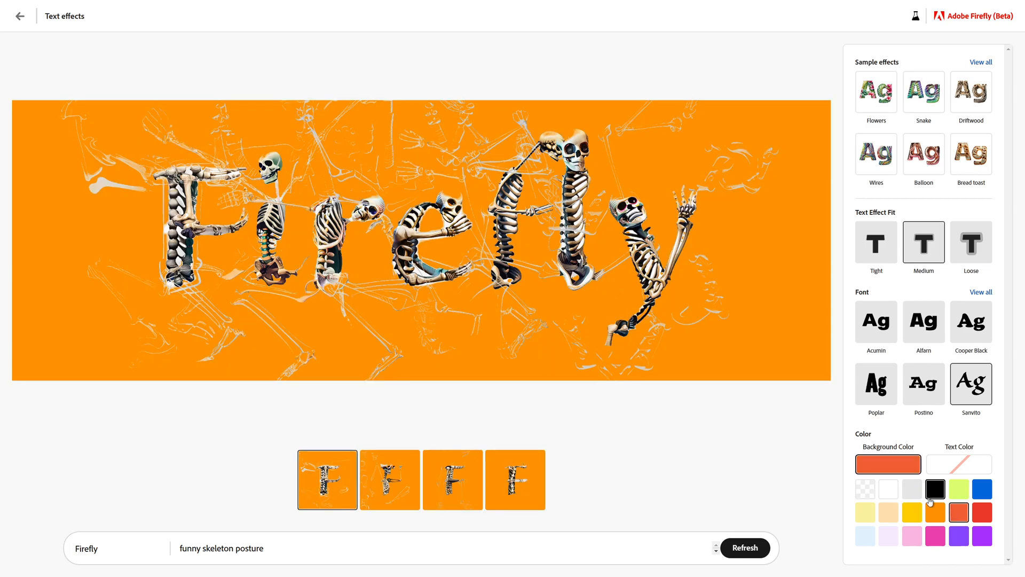
left_click(888, 489)
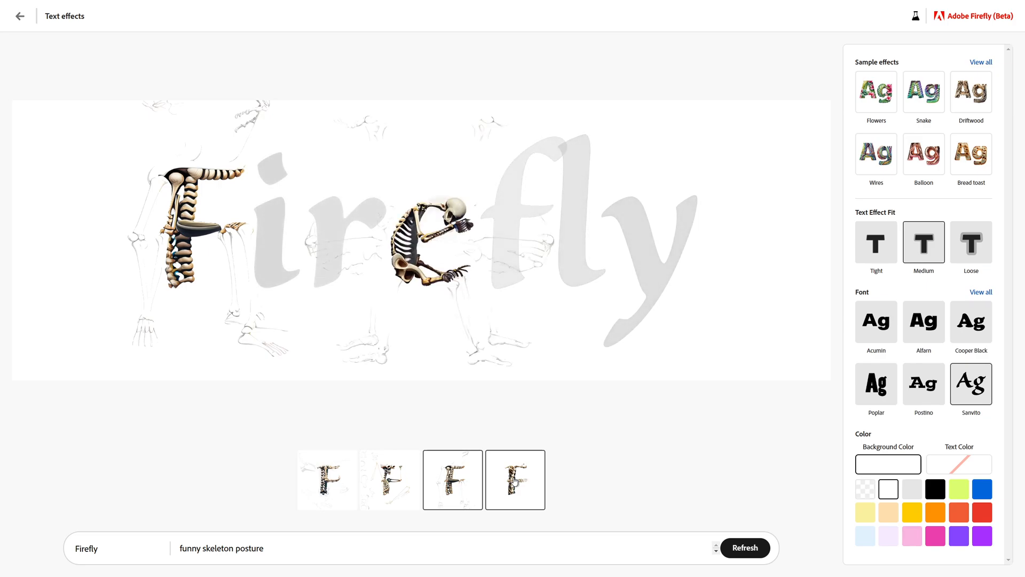
left_click(743, 547)
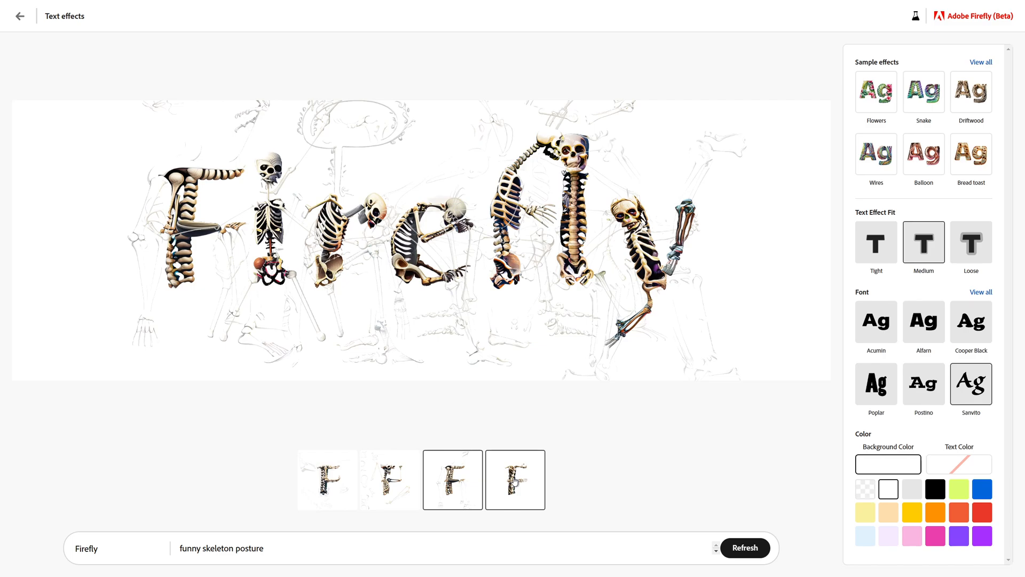
left_click(452, 480)
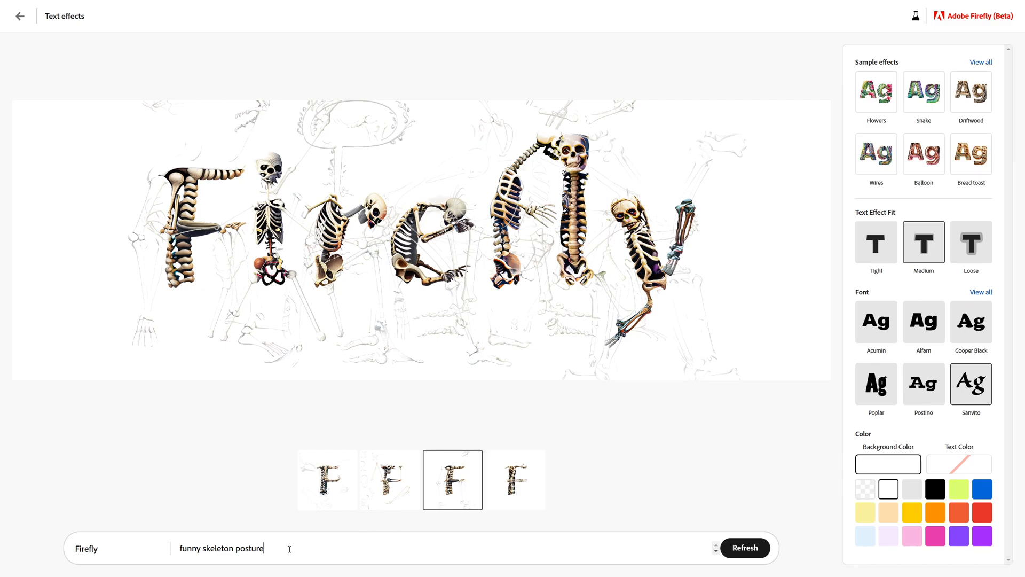
type("romance hearts in p")
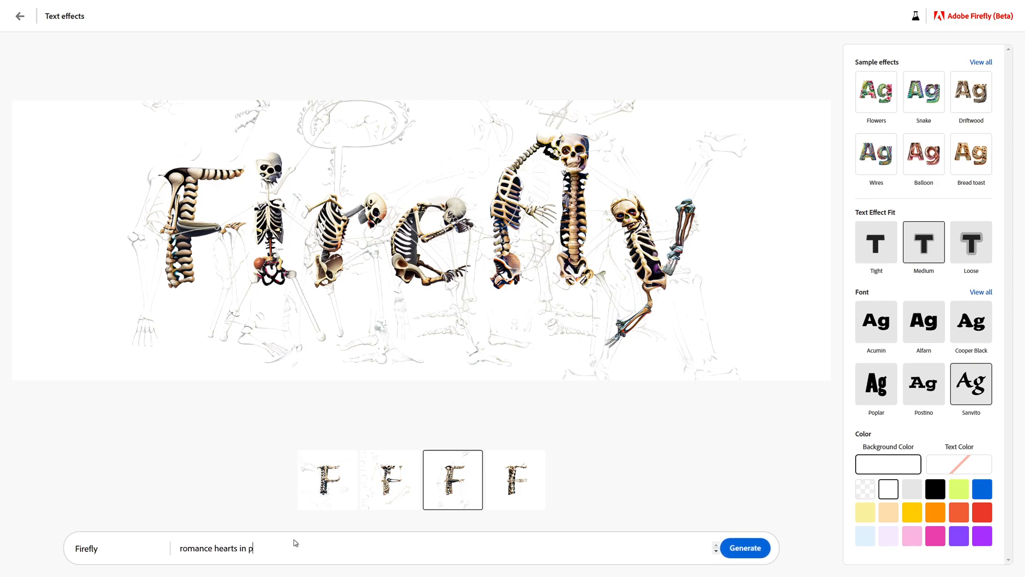
Generate red heart-textured lettering from the prompt 'romance hearts in Paris'
left_click(744, 547)
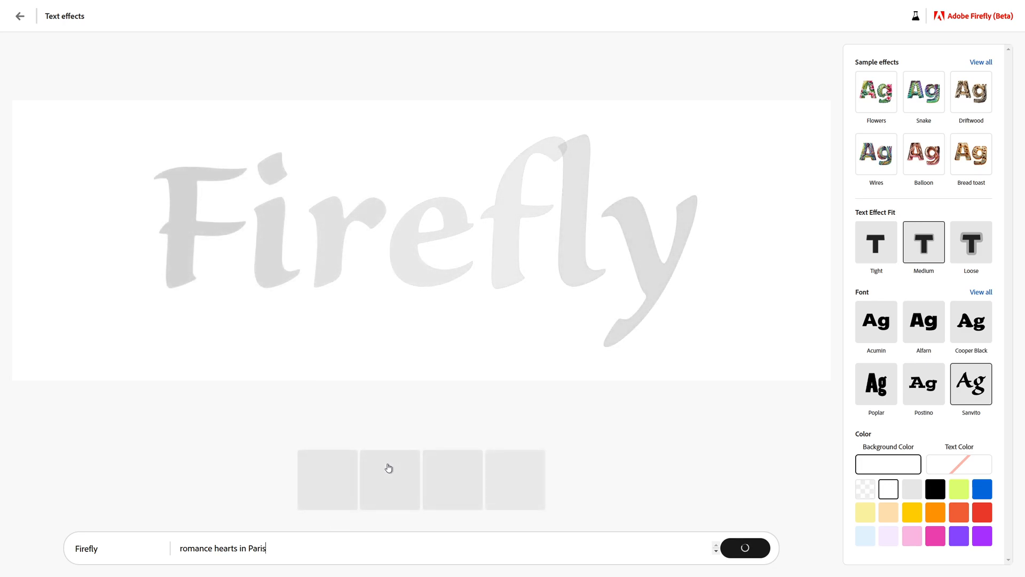
left_click(744, 548)
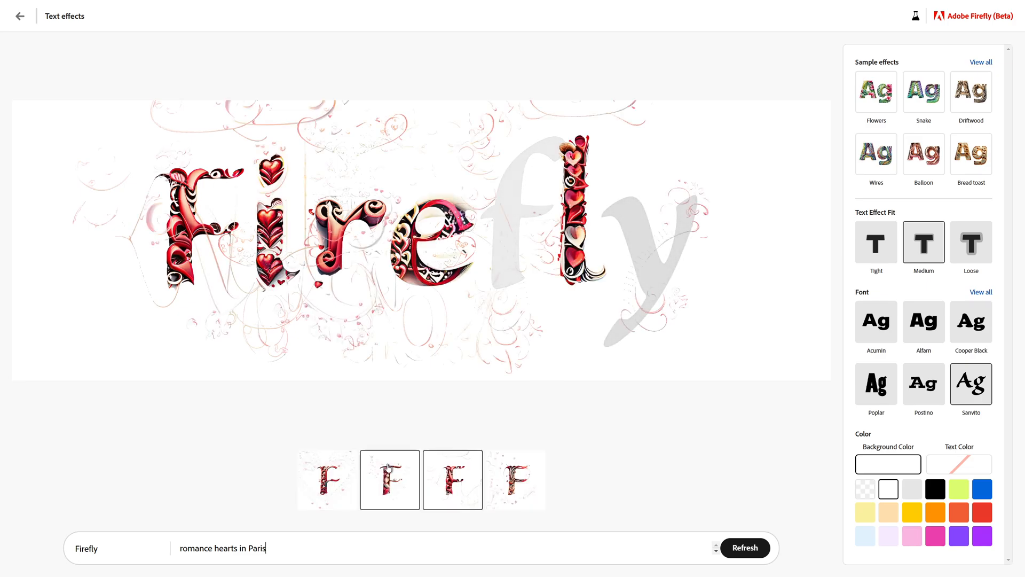
left_click(452, 480)
type("Eifel Tower")
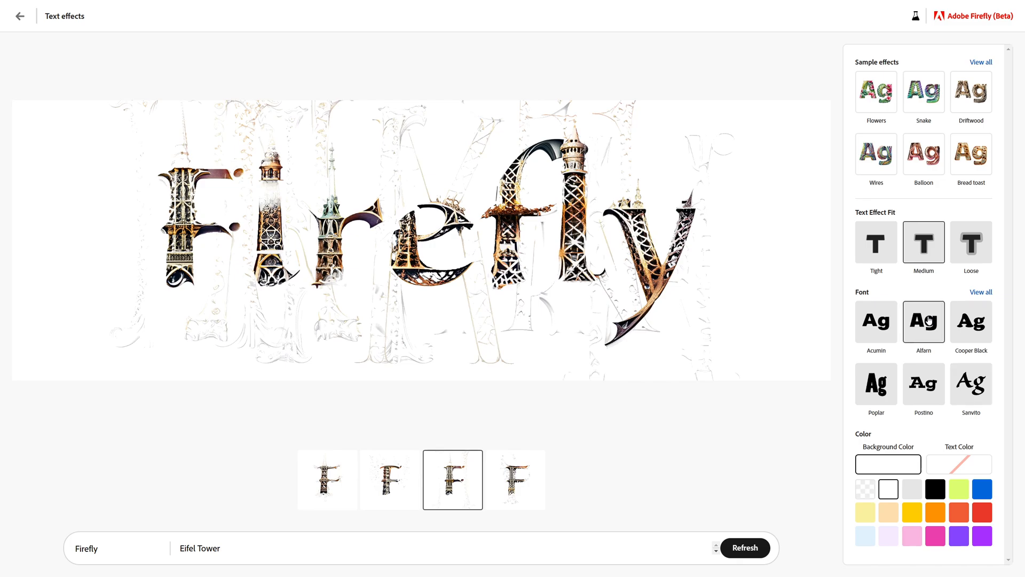
Switch the Eifel Tower-textured lettering to the bold Alfarn font
left_click(744, 547)
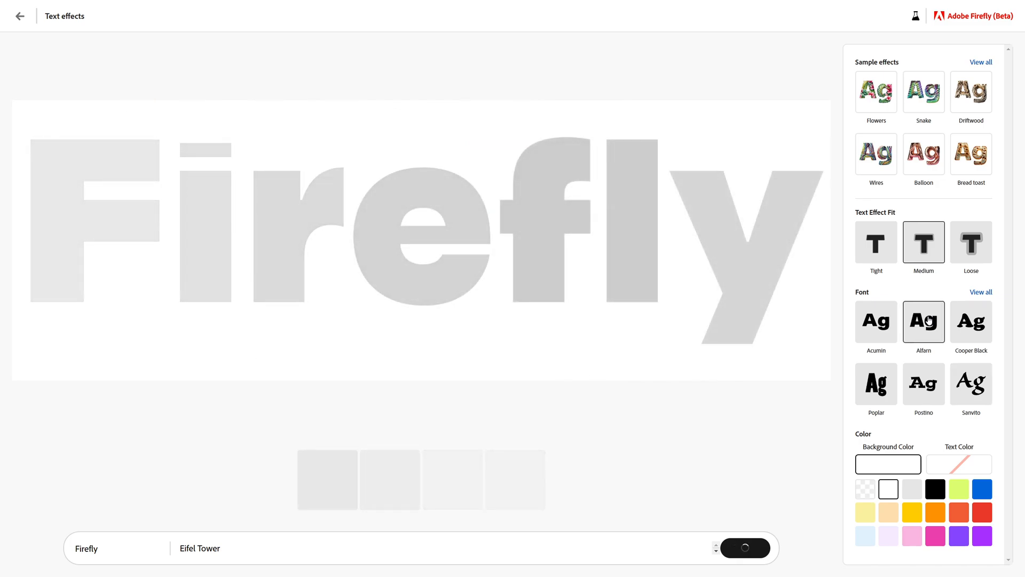
mouse_move(876, 321)
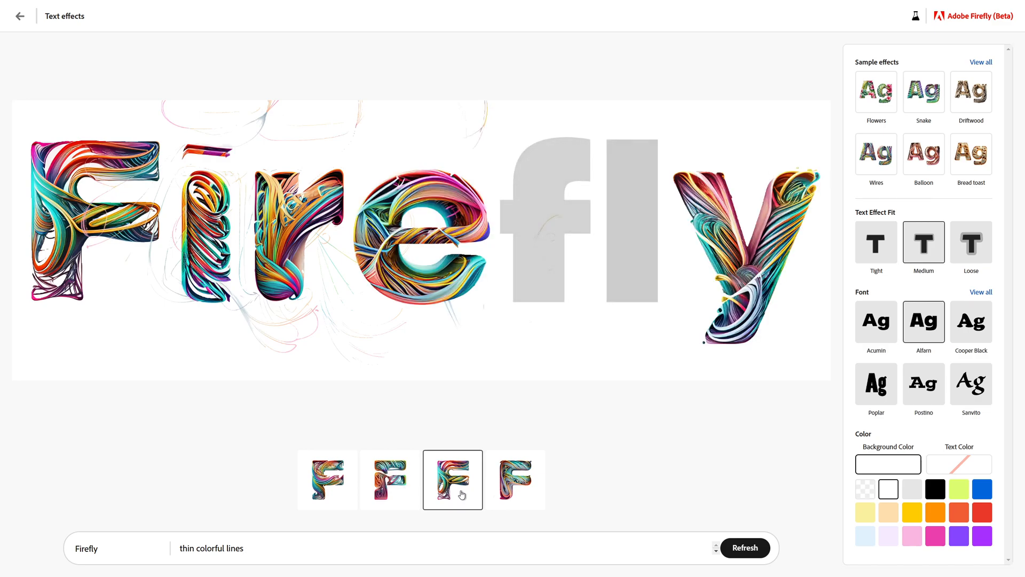
mouse_move(434, 538)
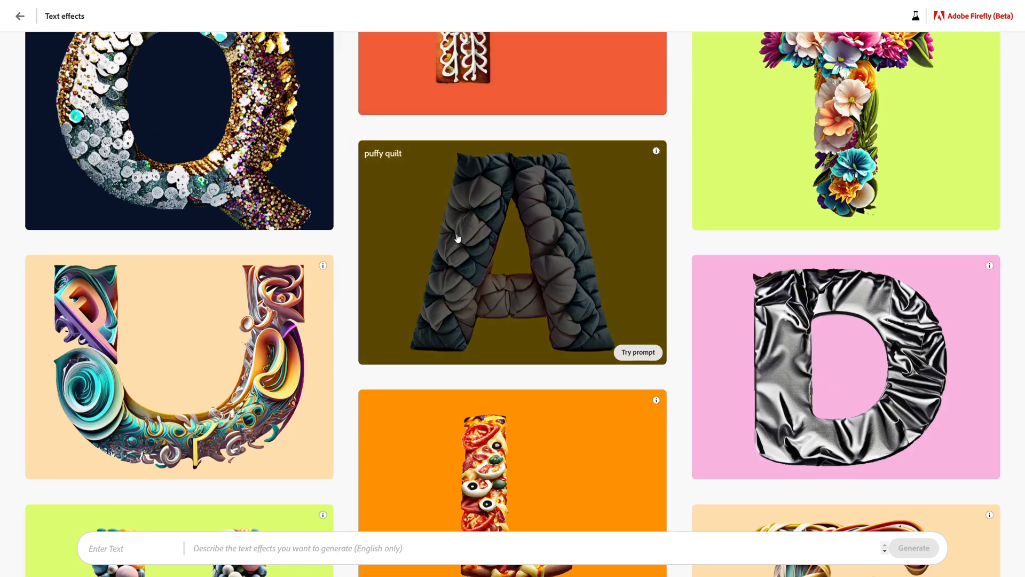
scroll("down", 3)
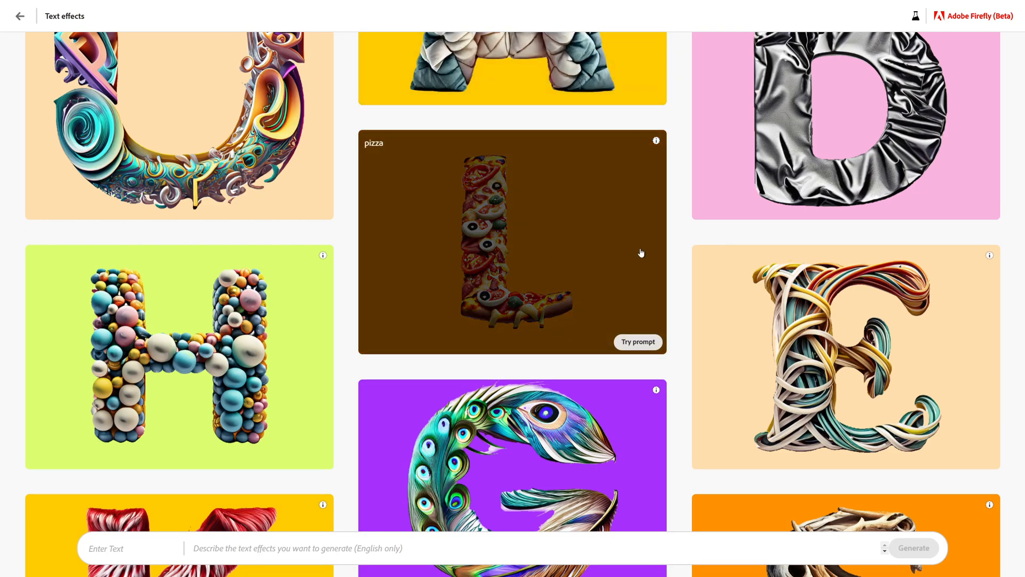
scroll("down", 3)
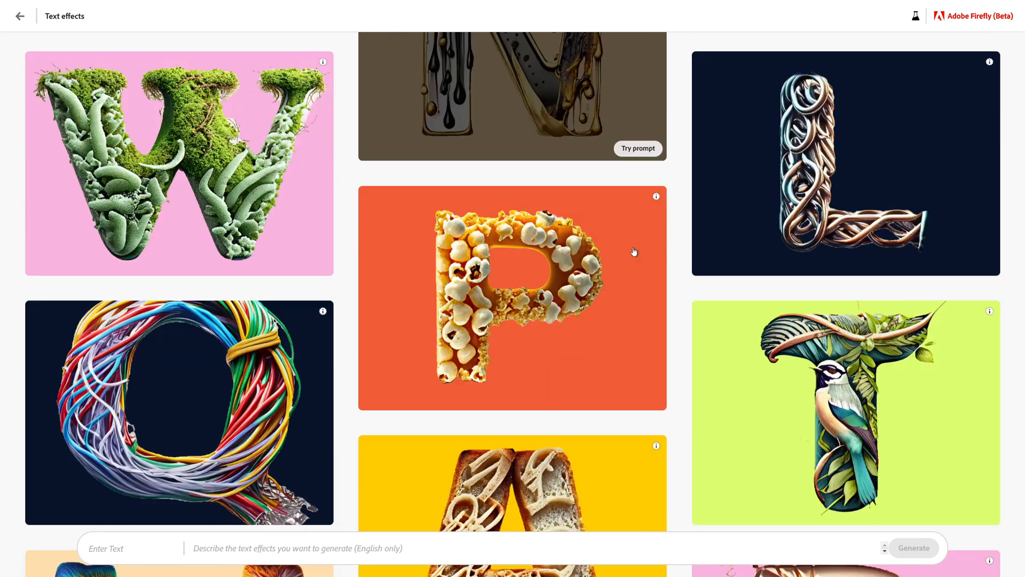
scroll("down", 3)
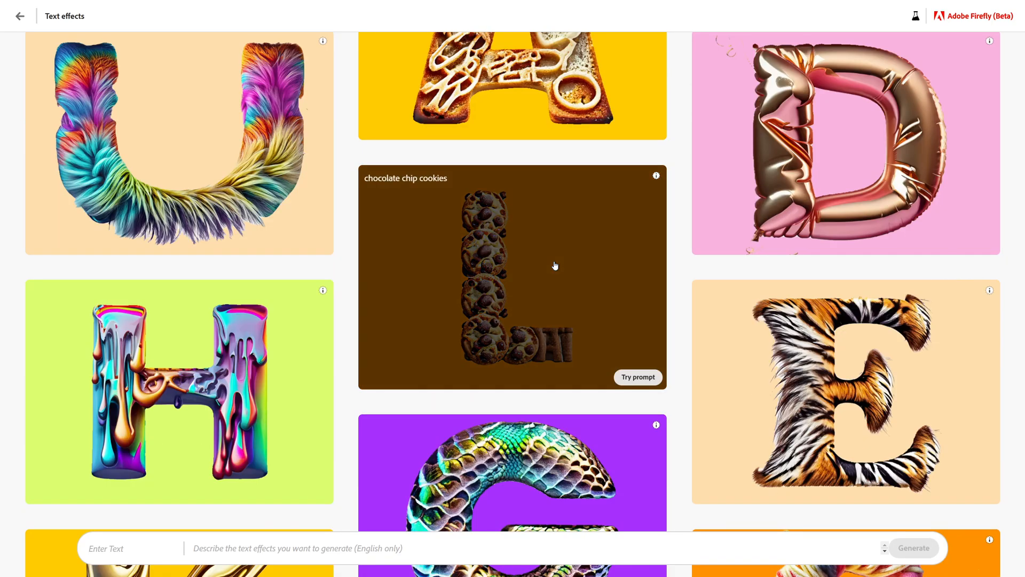
scroll("down", 3)
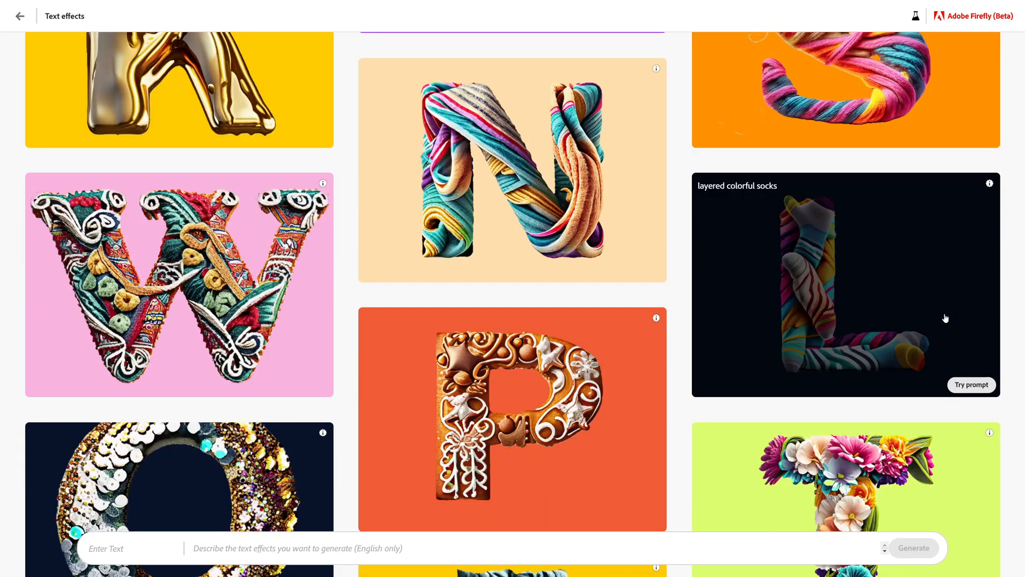
scroll("down", 3)
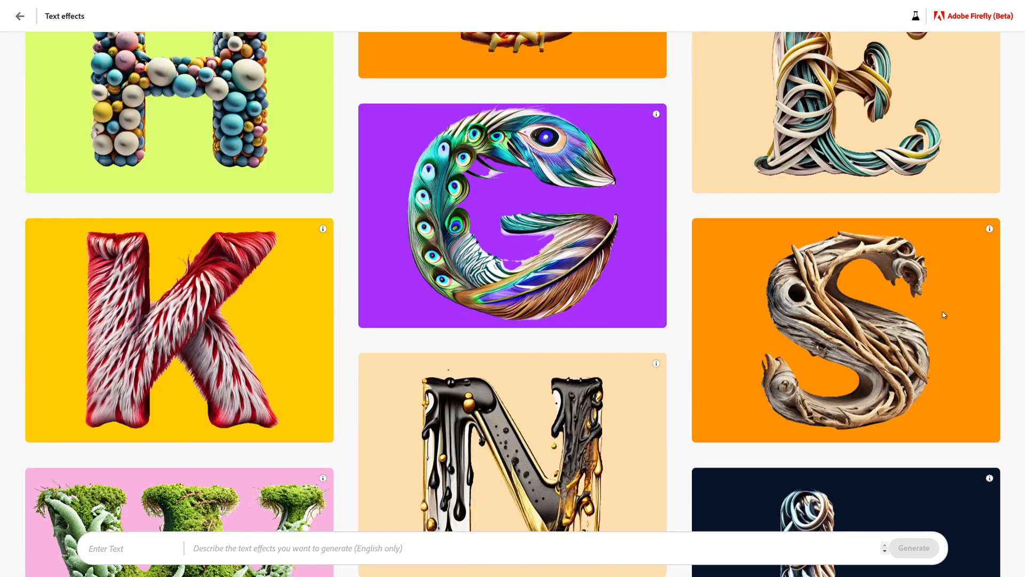
scroll("down", 3)
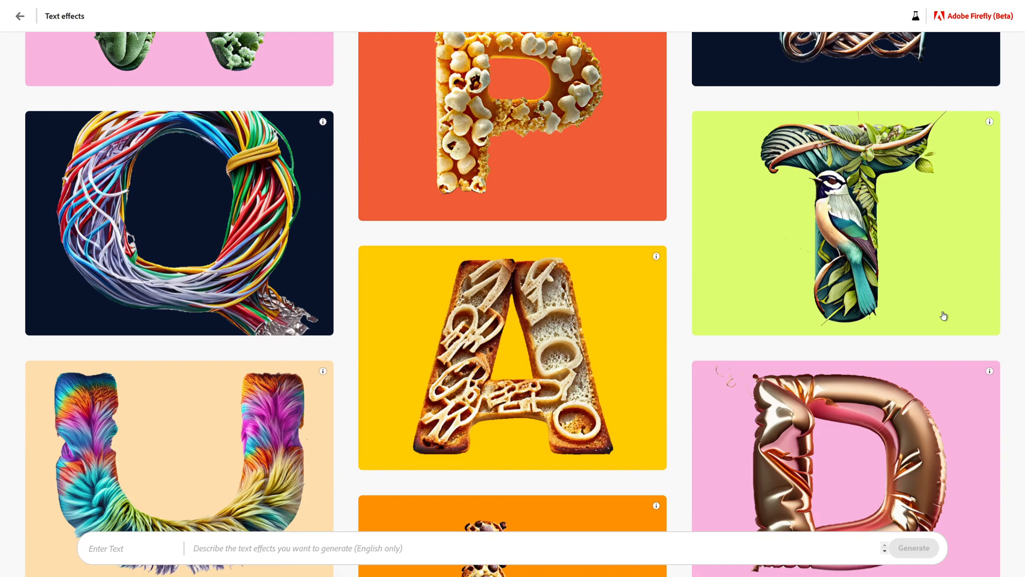
scroll("down", 3)
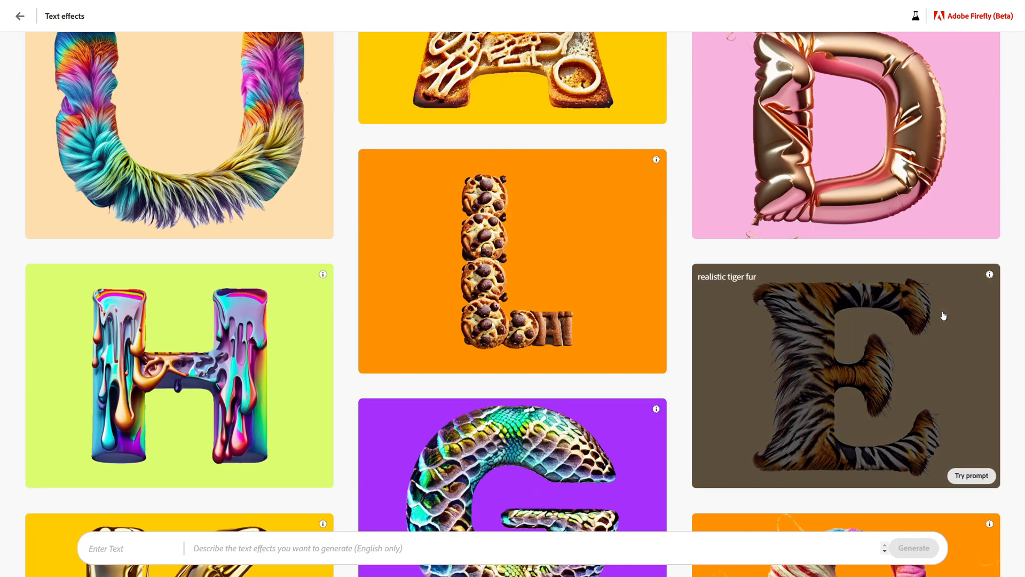
scroll("down", 3)
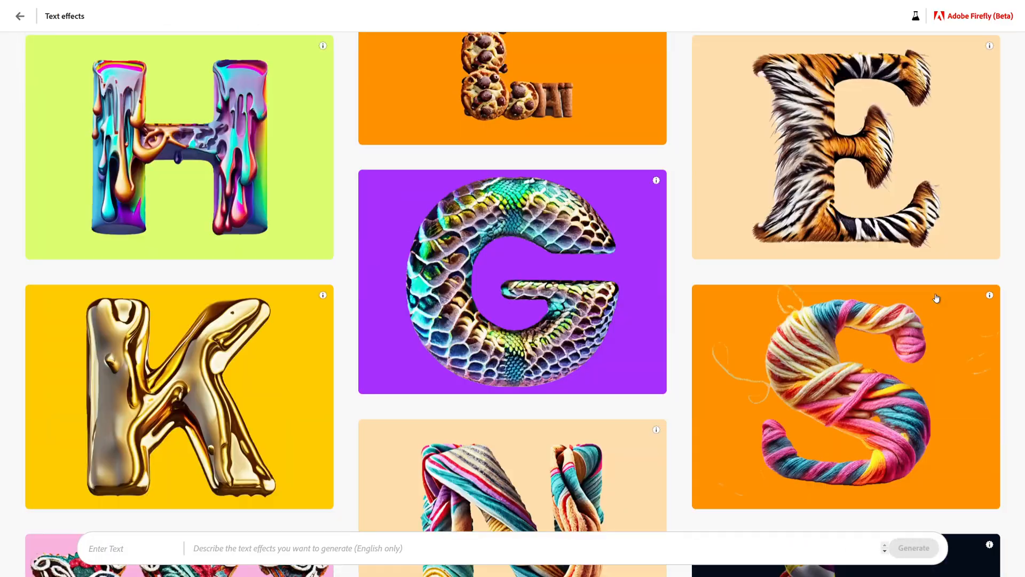
scroll("down", 3)
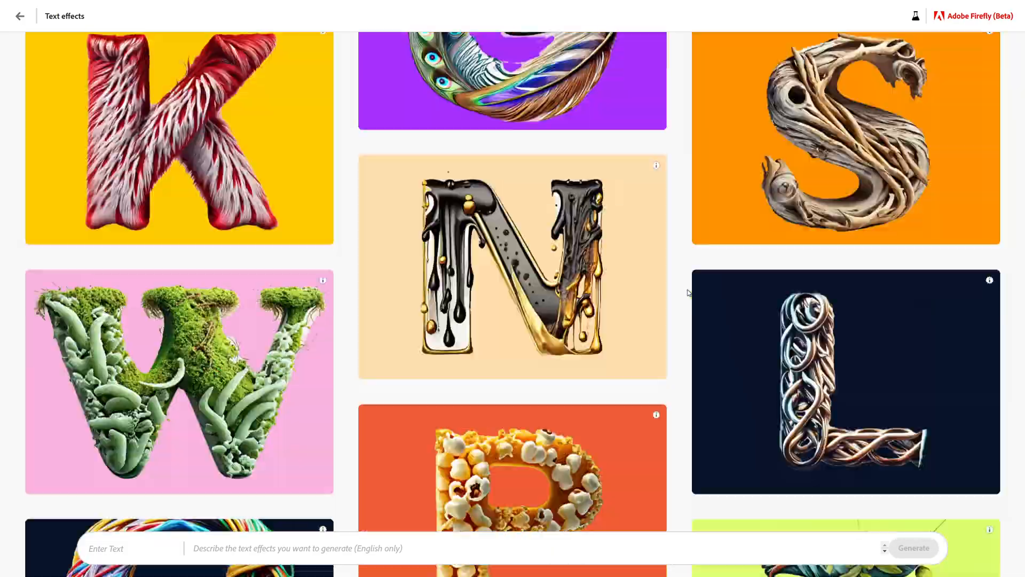
scroll("down", 3)
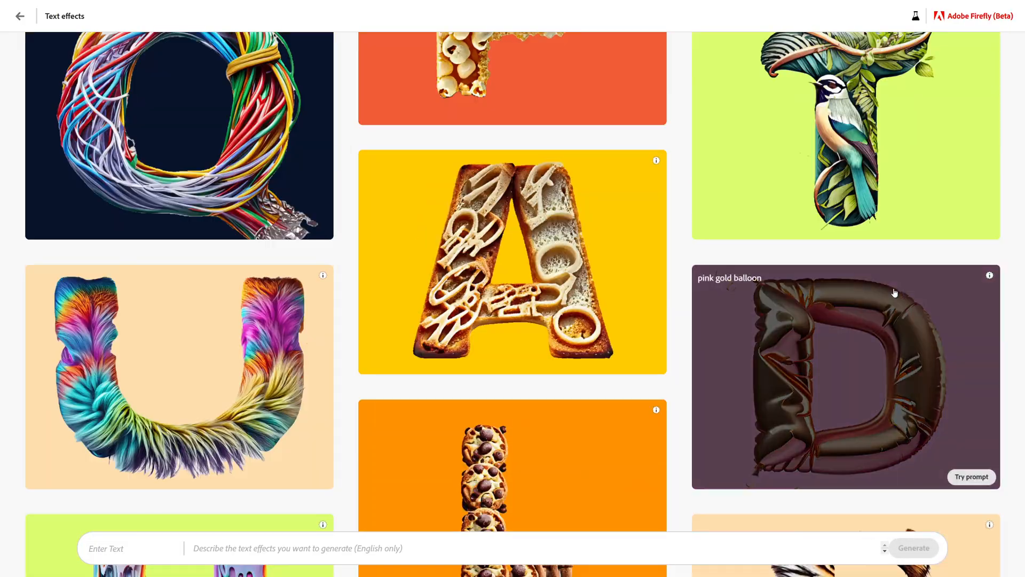
scroll("down", 3)
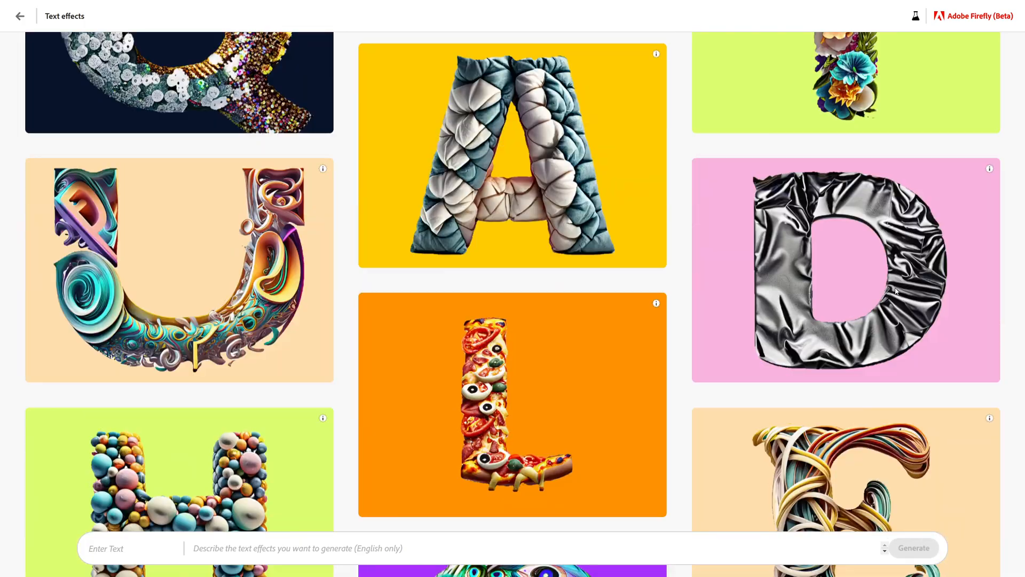
scroll("down", 3)
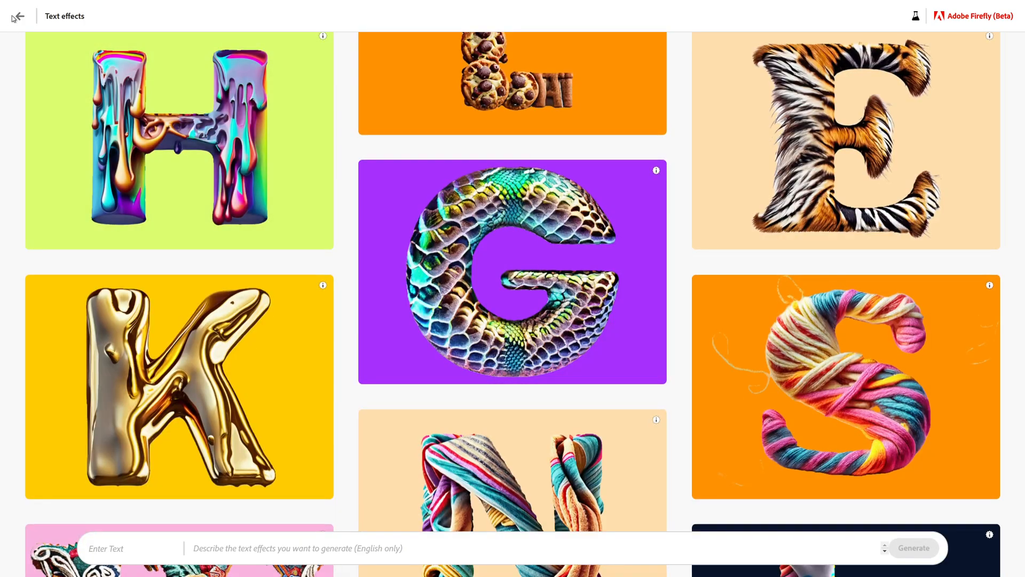
From the home page, open Text to image and try the rainbow chibi owls sample prompt
left_click(18, 17)
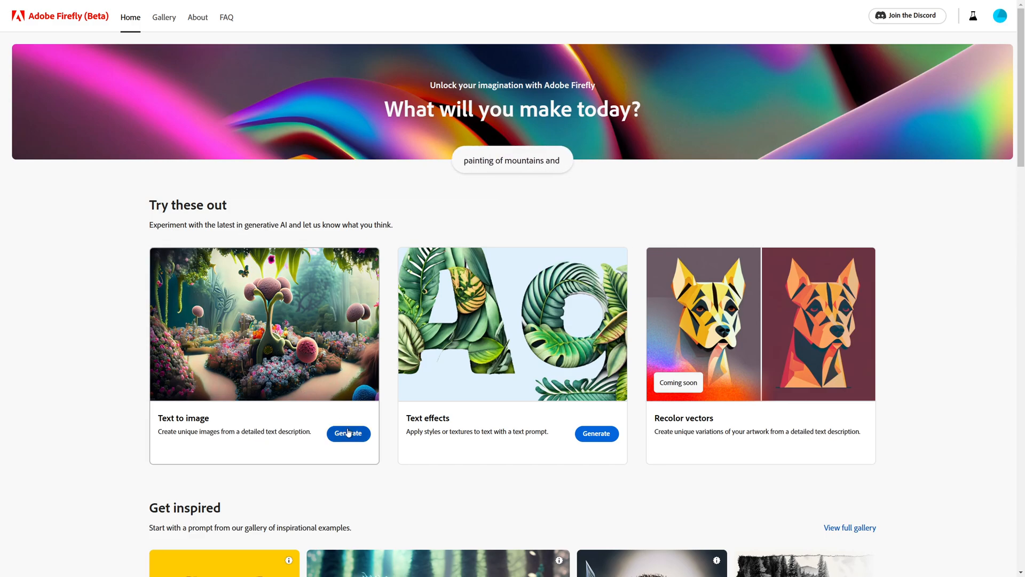
left_click(348, 434)
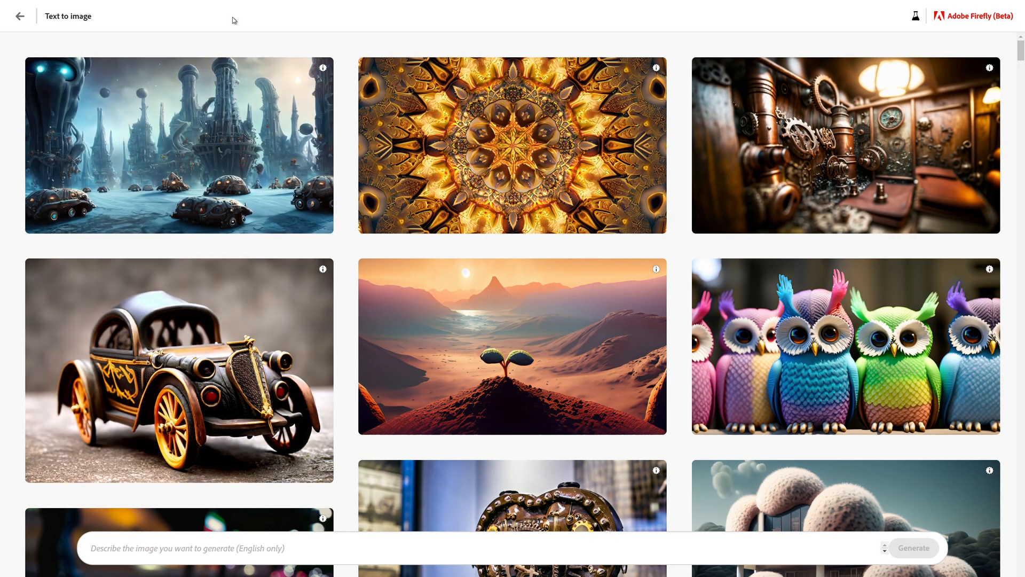
mouse_move(179, 145)
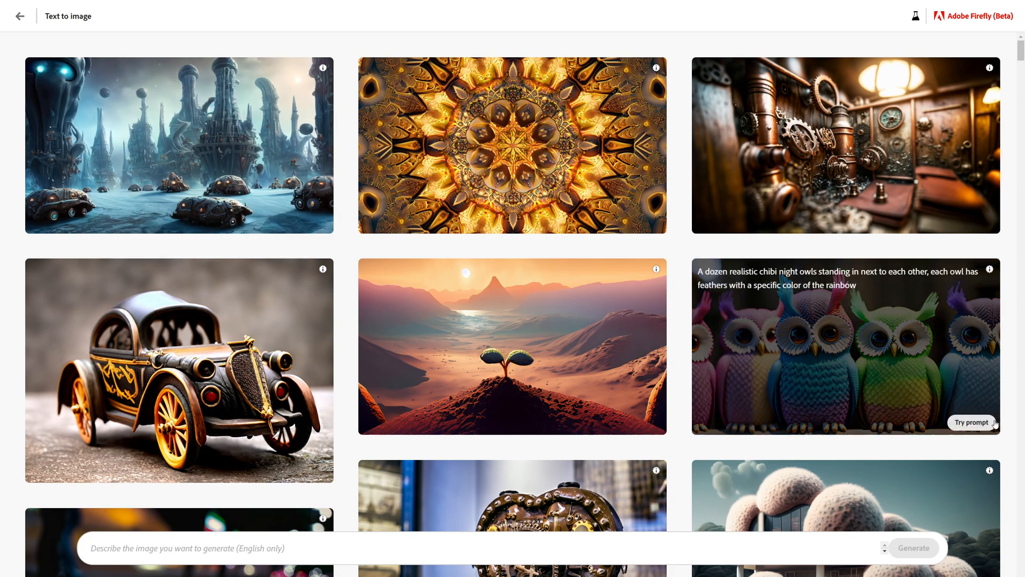
left_click(971, 422)
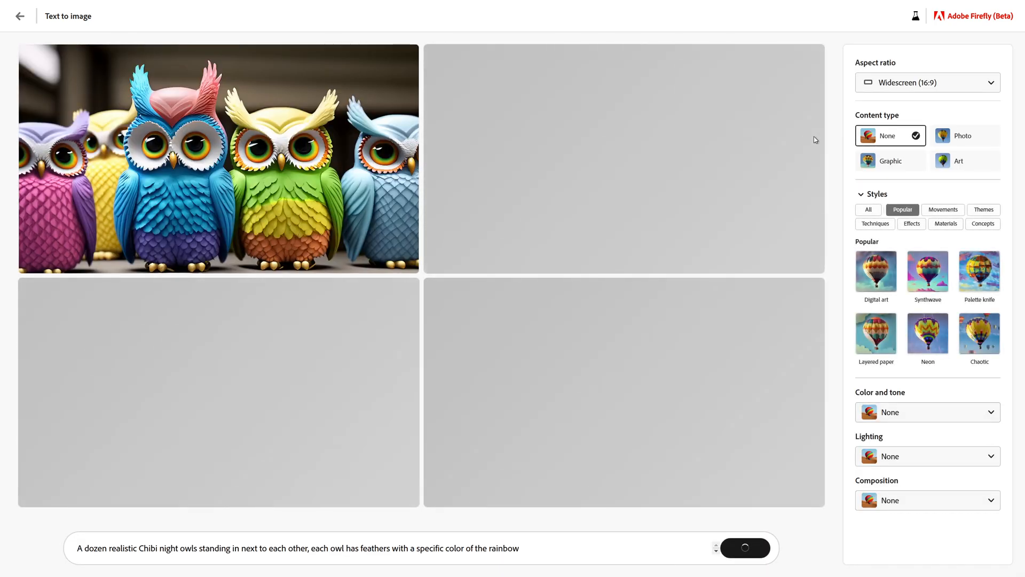
mouse_move(539, 53)
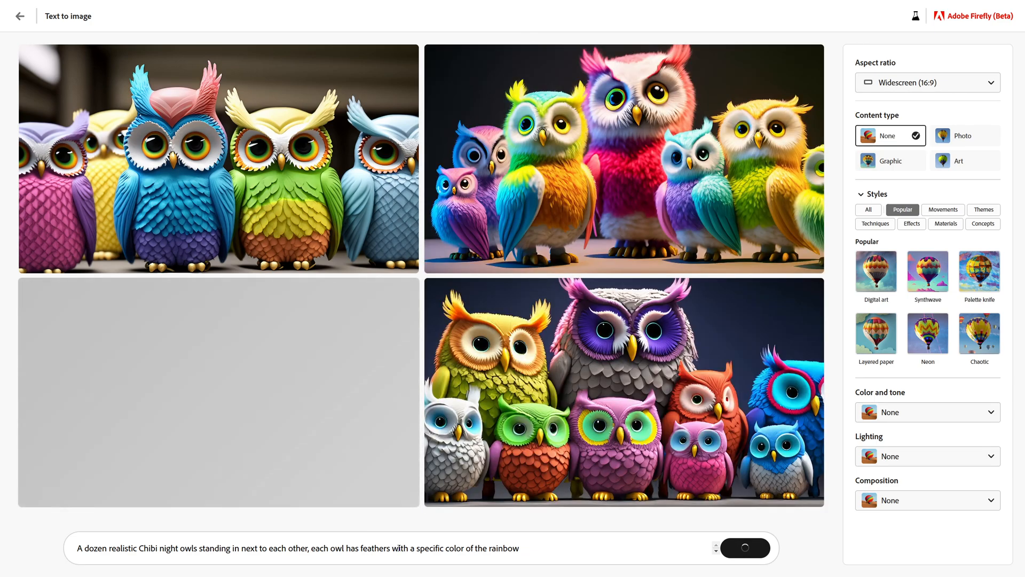
mouse_move(463, 528)
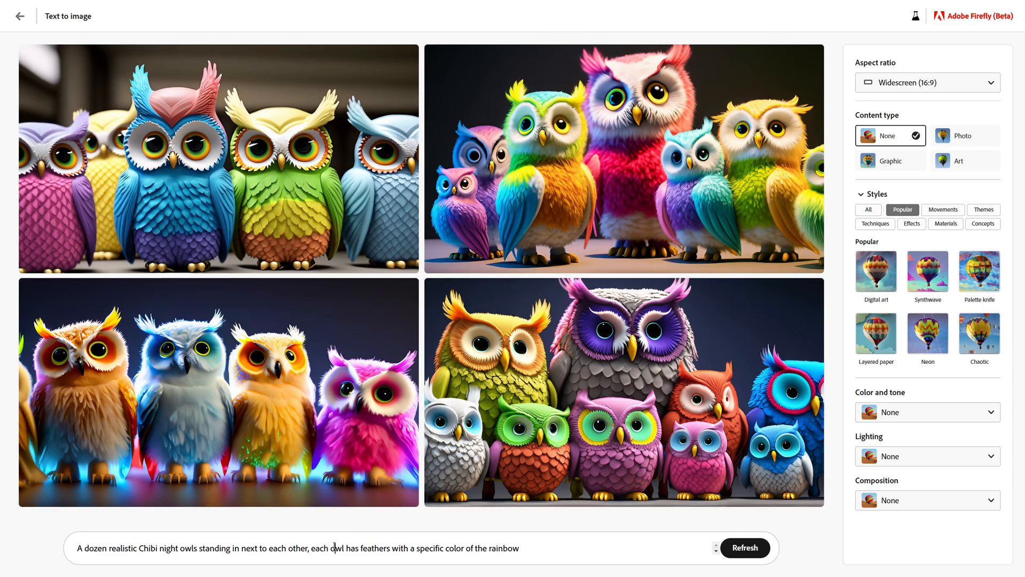
Replace the prompt with 'Owl wearing virtual reality glasses' and generate four images
triple_click(296, 548)
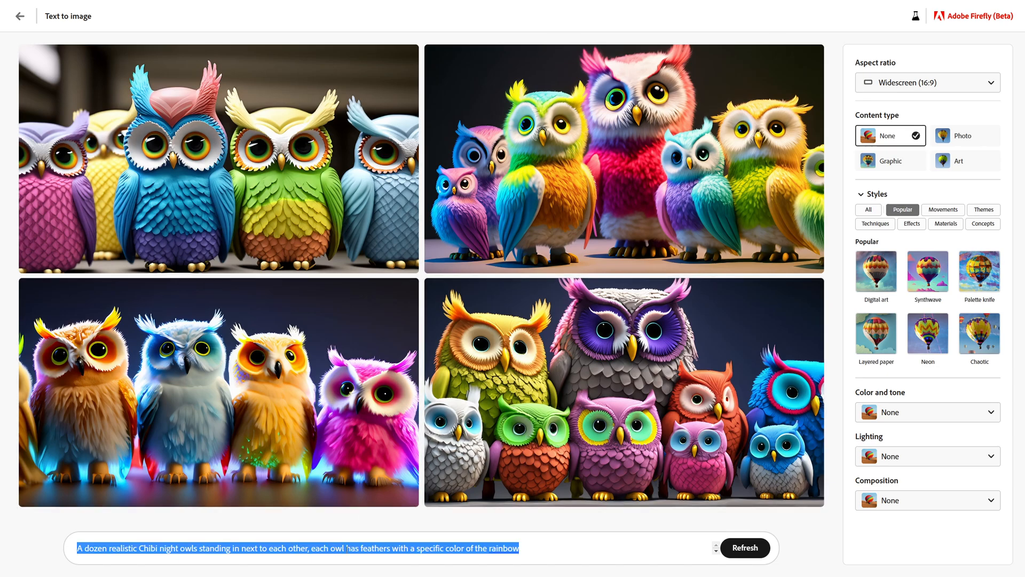
type("Owl wearing an v")
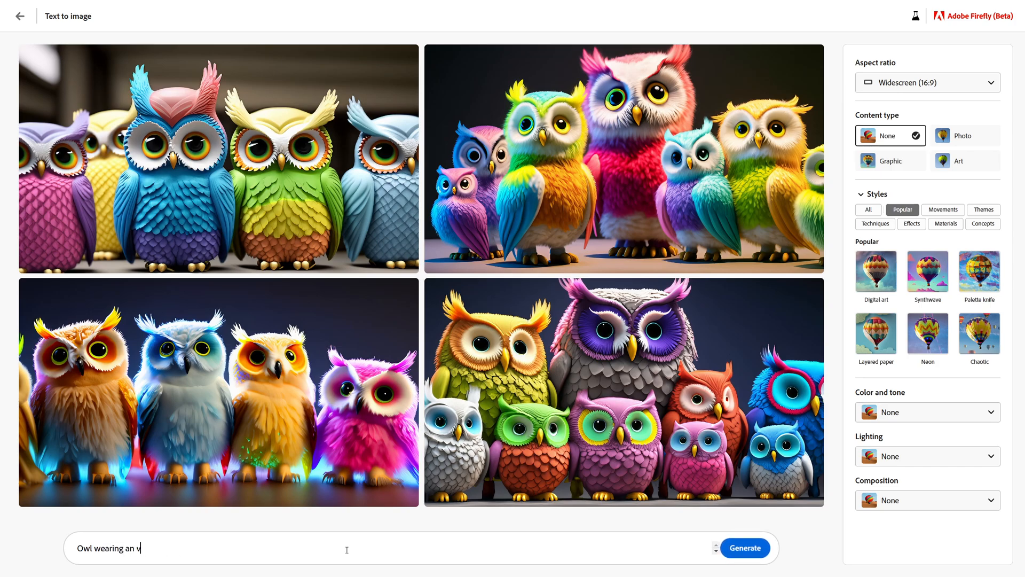
type("irtual reality glasses")
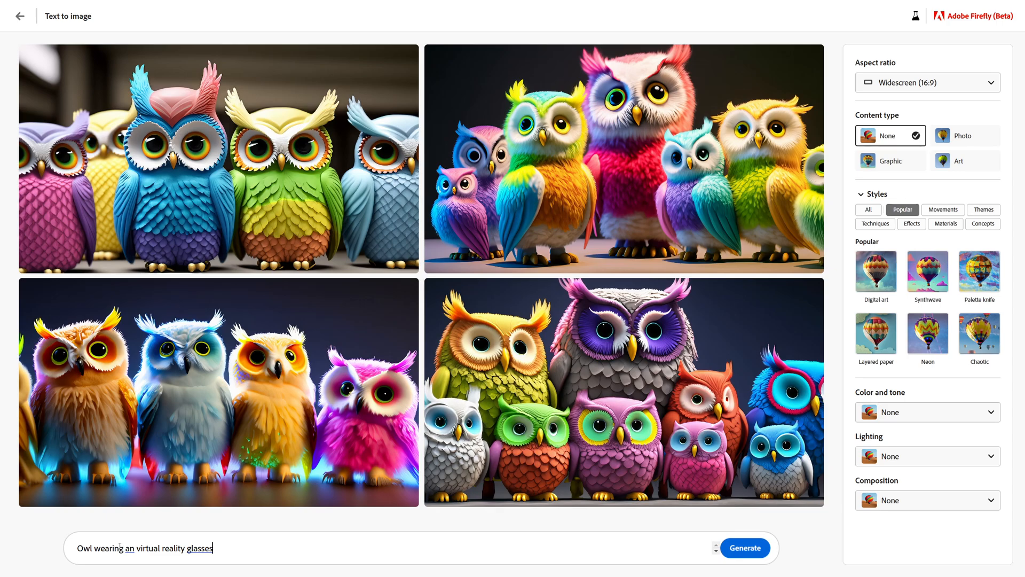
left_click(122, 548)
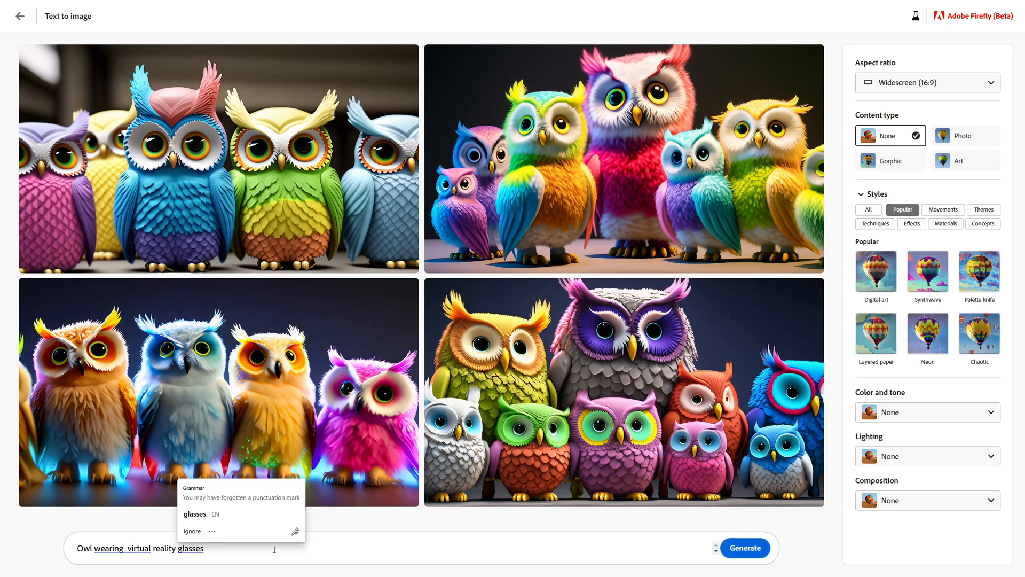
left_click(744, 547)
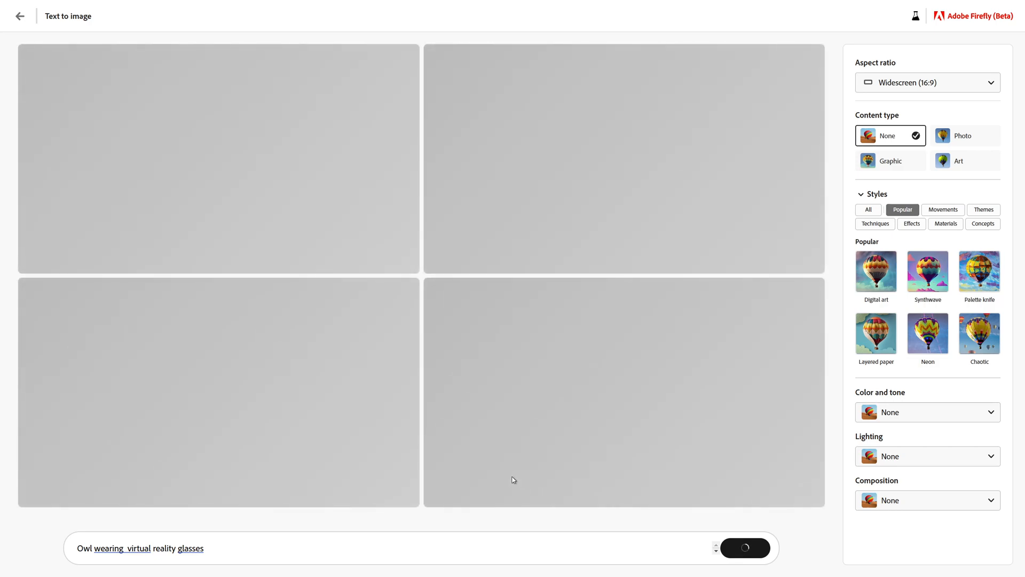
mouse_move(487, 472)
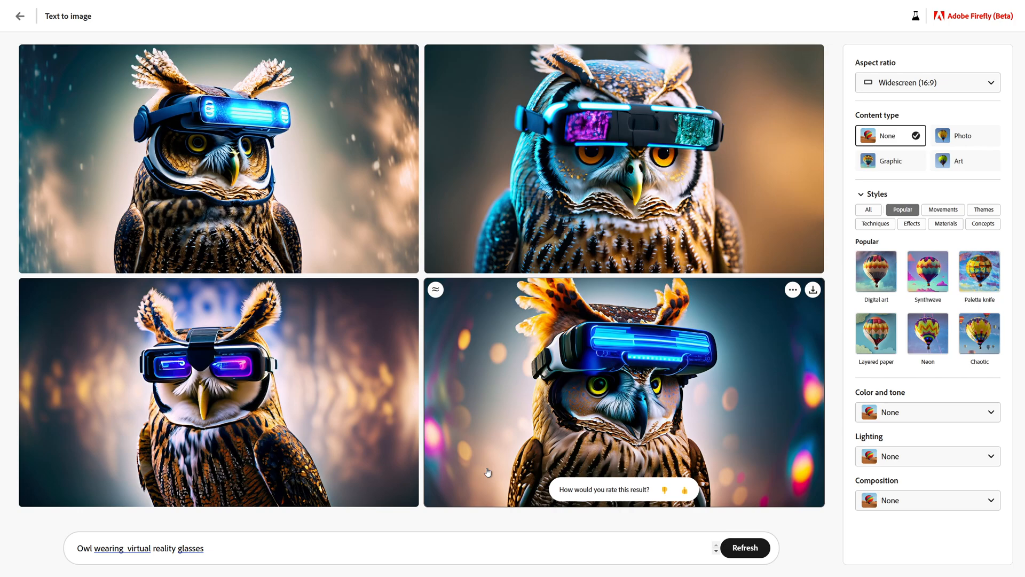
mouse_move(452, 524)
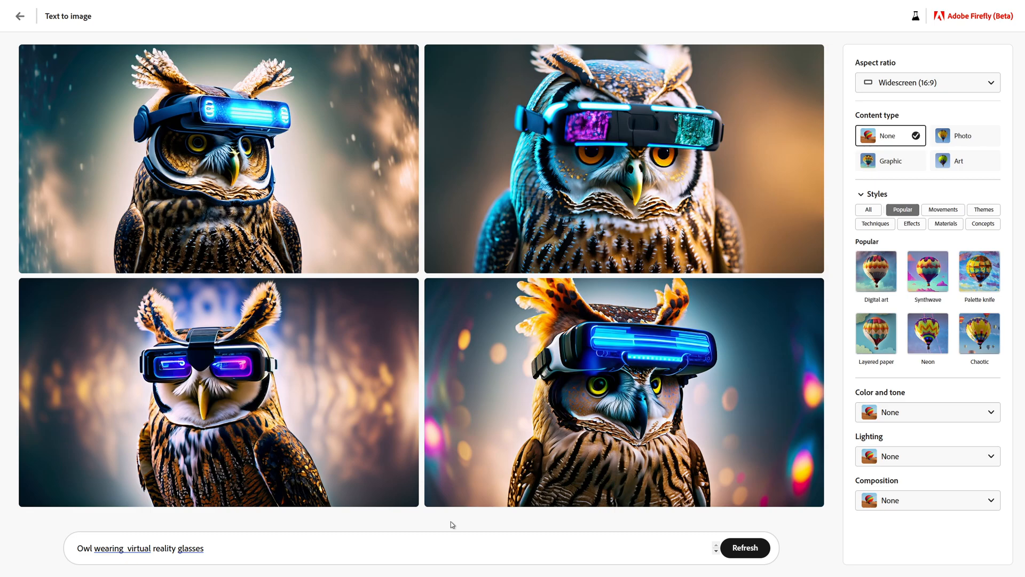
Regenerate the VR-glasses owls with content type Art, then with Graphic
triple_click(140, 548)
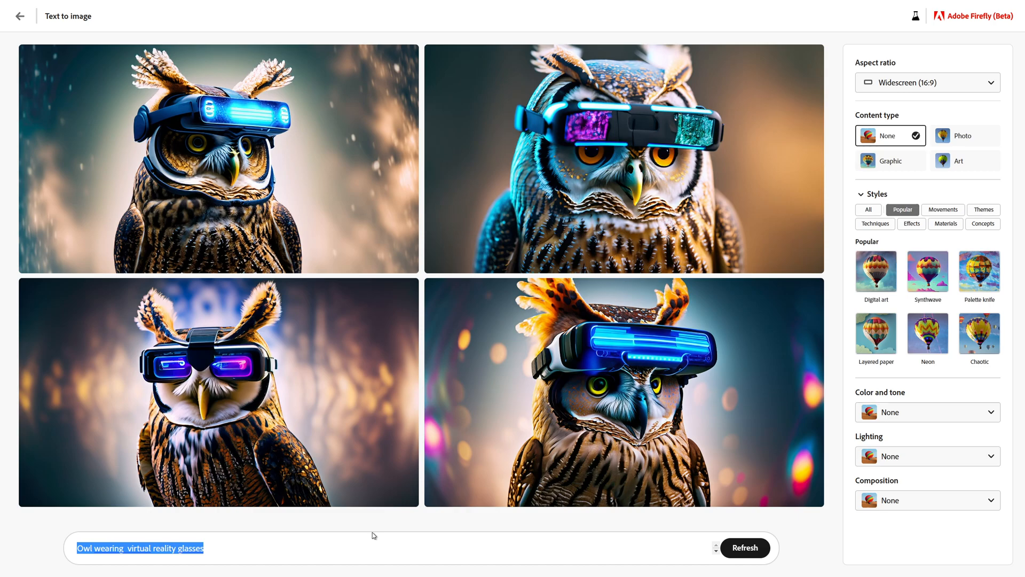
mouse_move(961, 161)
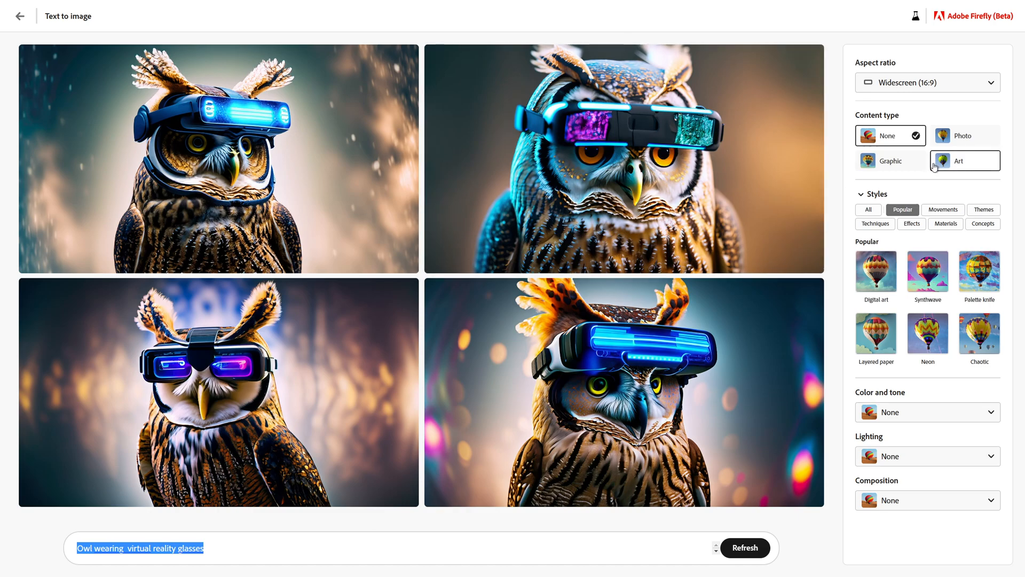
left_click(964, 161)
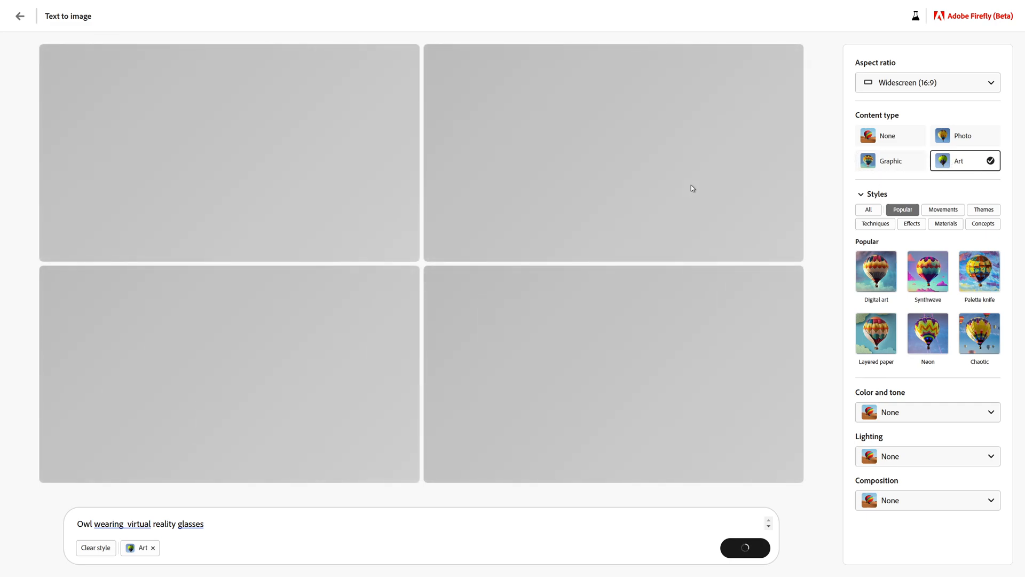
mouse_move(777, 190)
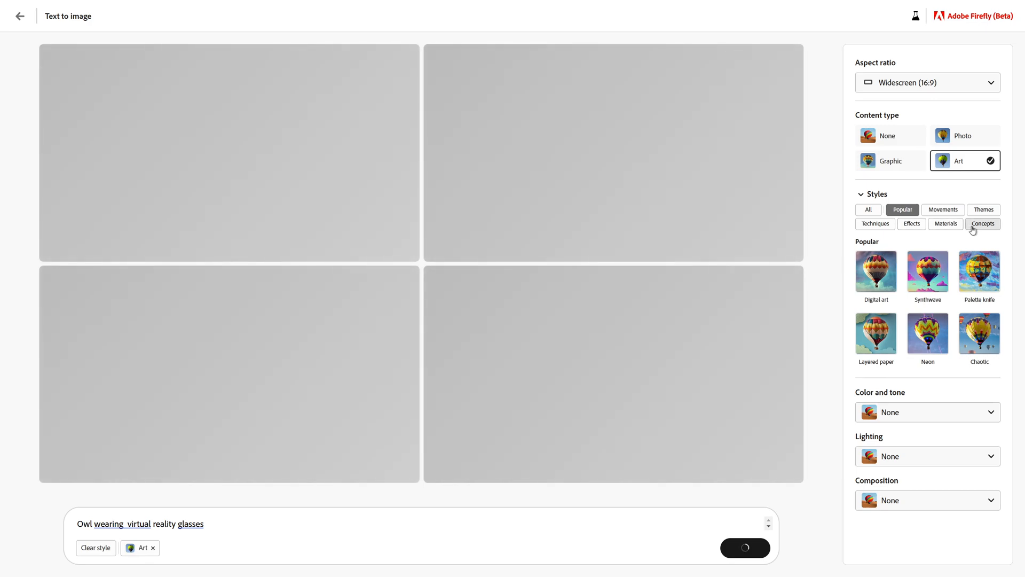
mouse_move(976, 230)
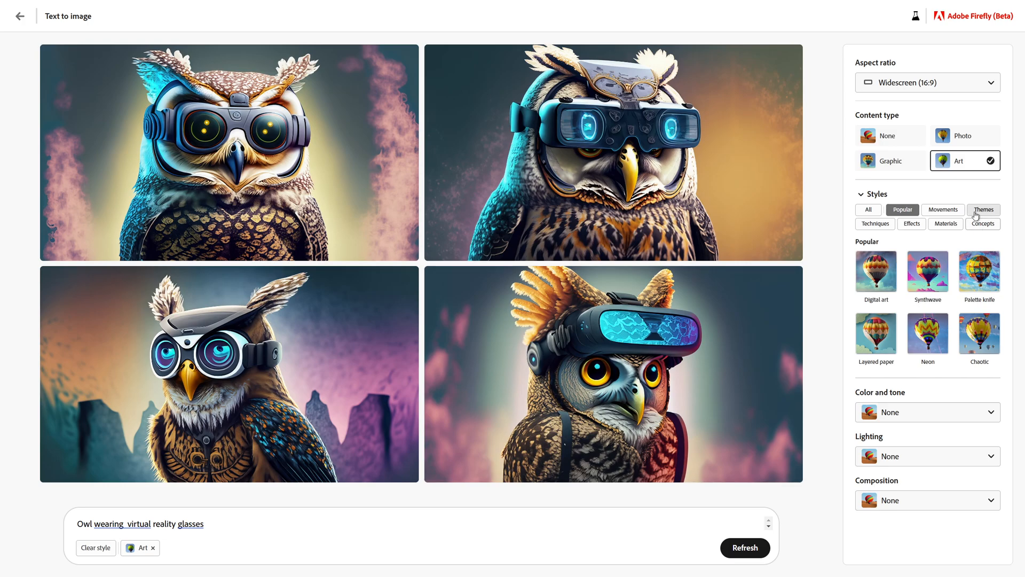
left_click(890, 161)
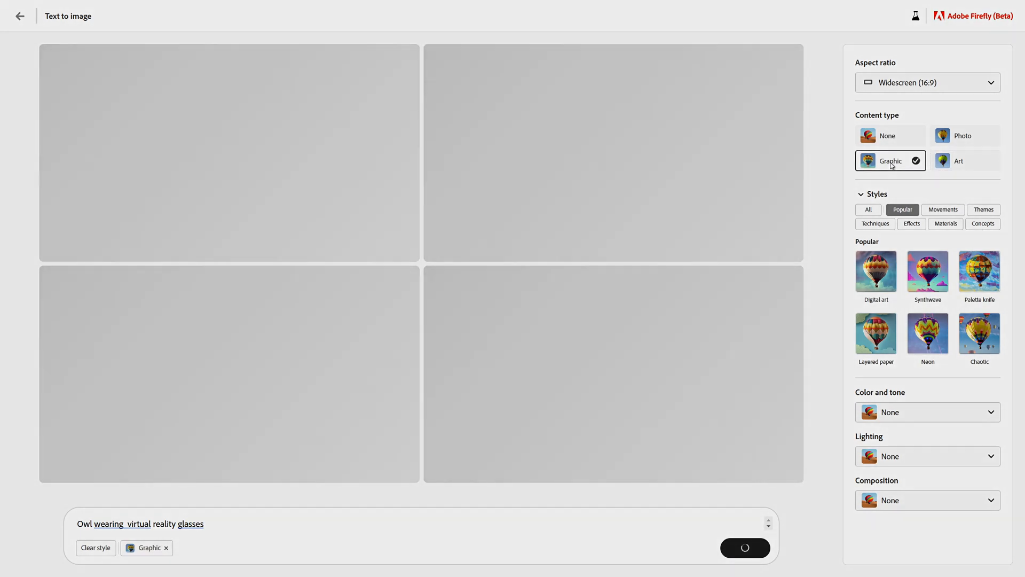